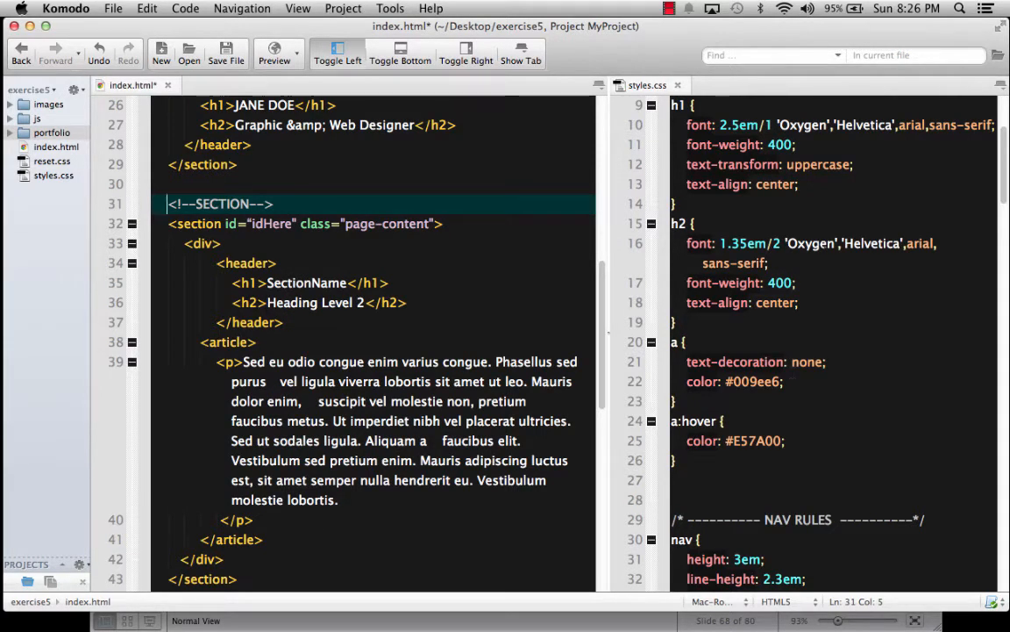
- Save index.html with its new page-content section from the Komodo toolbar
left_click(811, 243)
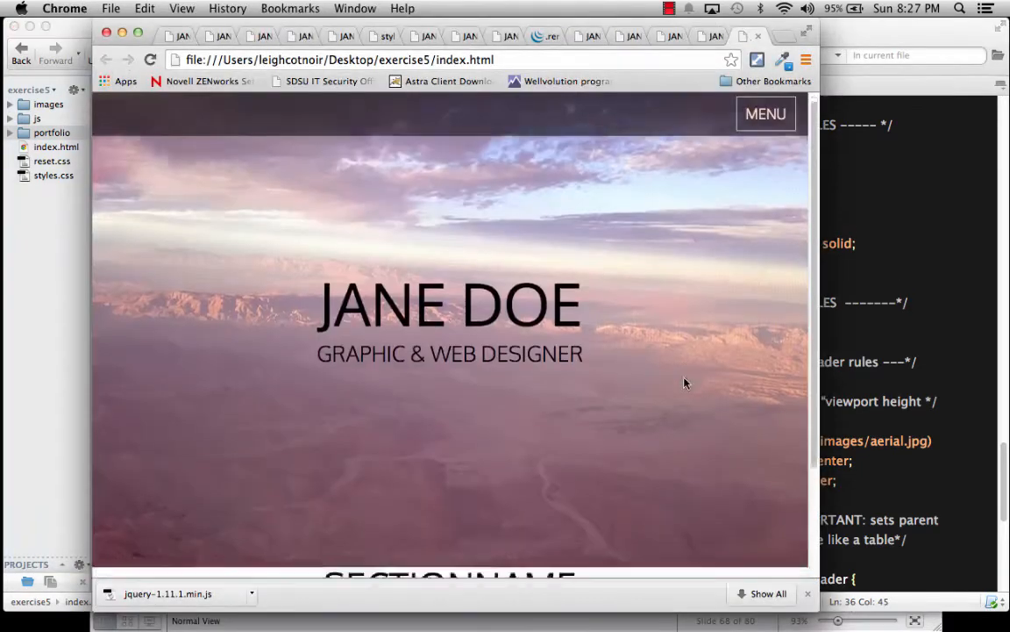
- Scroll the Chrome preview down to the SectionName section below the JANE DOE header
scroll("down", 3)
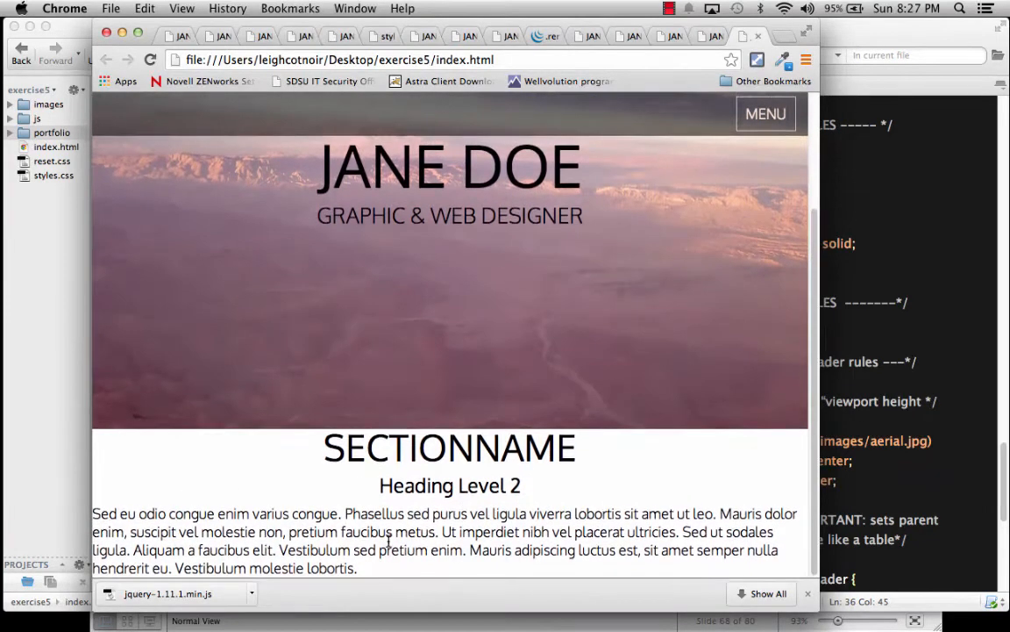
mouse_move(776, 181)
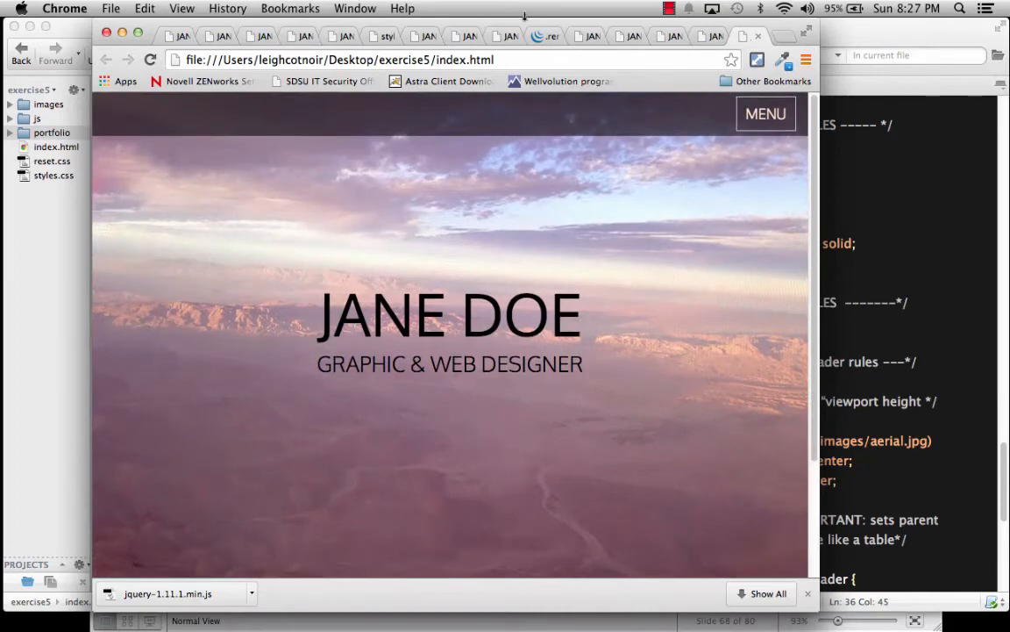
mouse_move(950, 338)
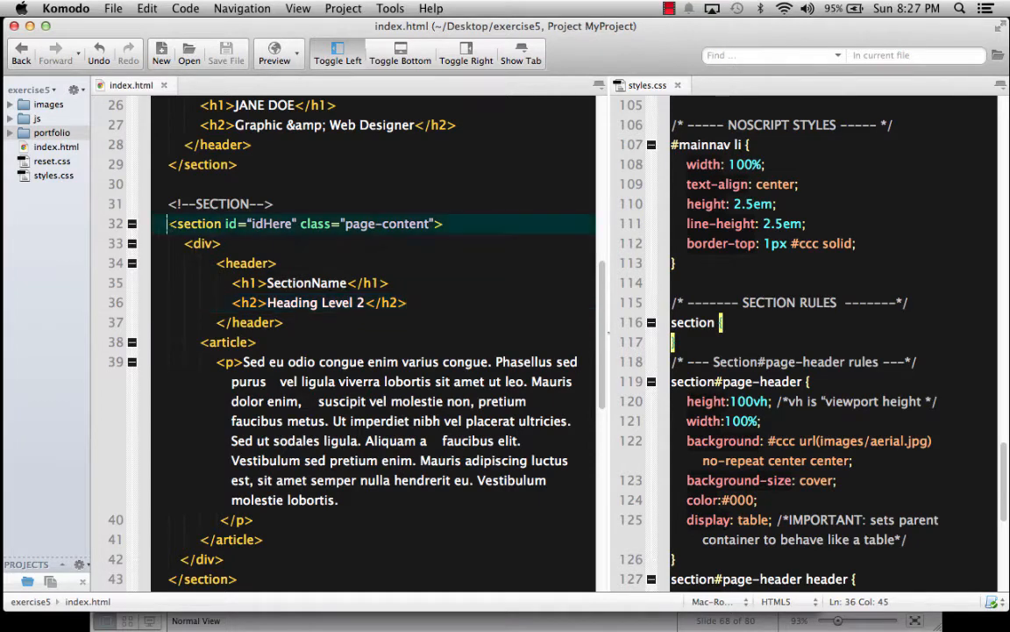
- Select the page-content section block and duplicate it further down index.html
left_click_drag(169, 223, 398, 380)
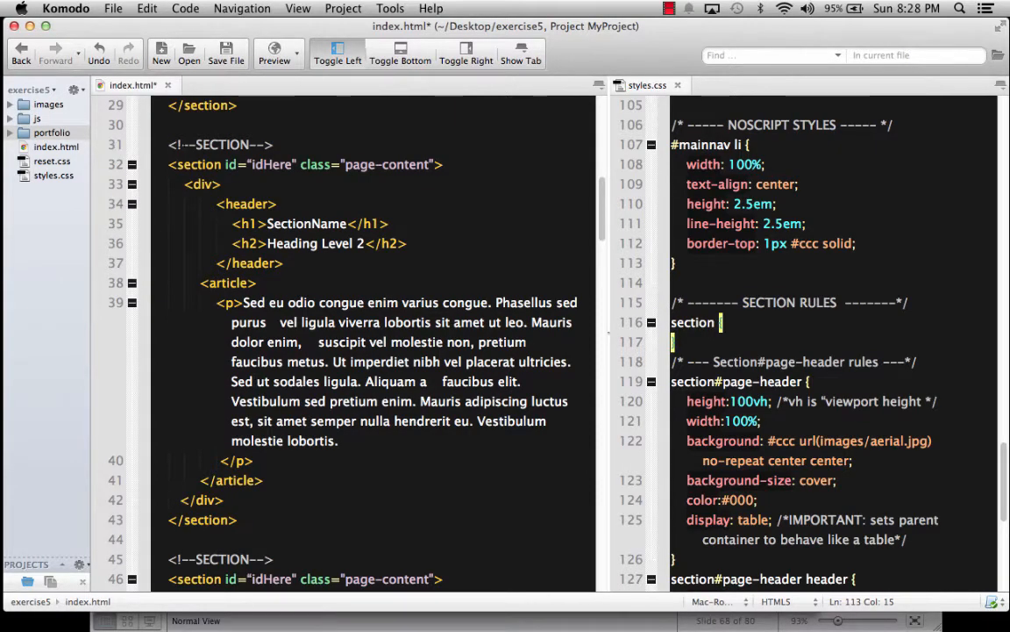
scroll("down", 3)
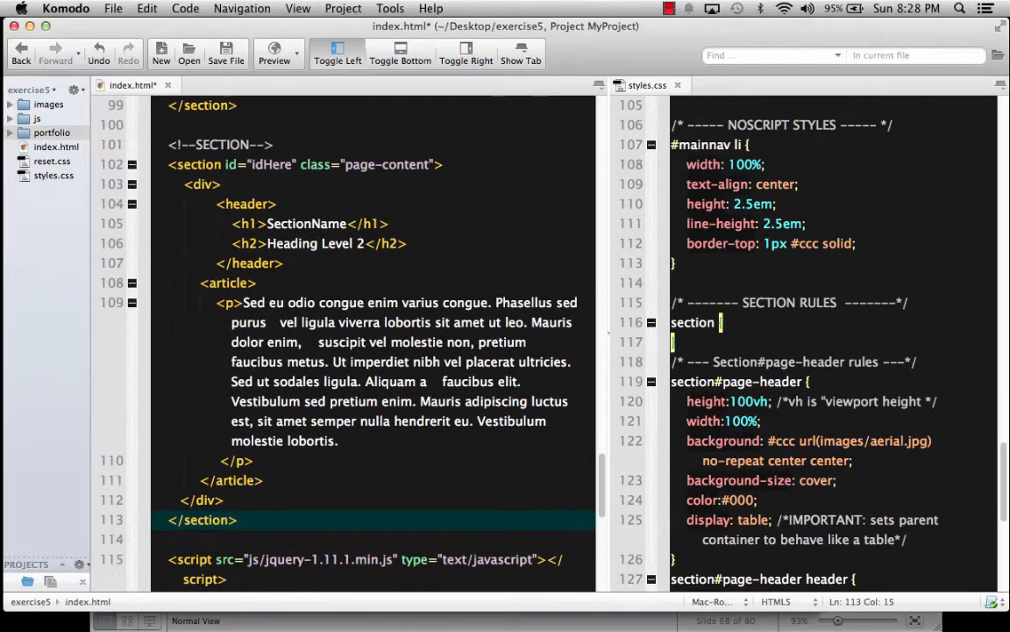
left_click_drag(246, 302, 339, 440)
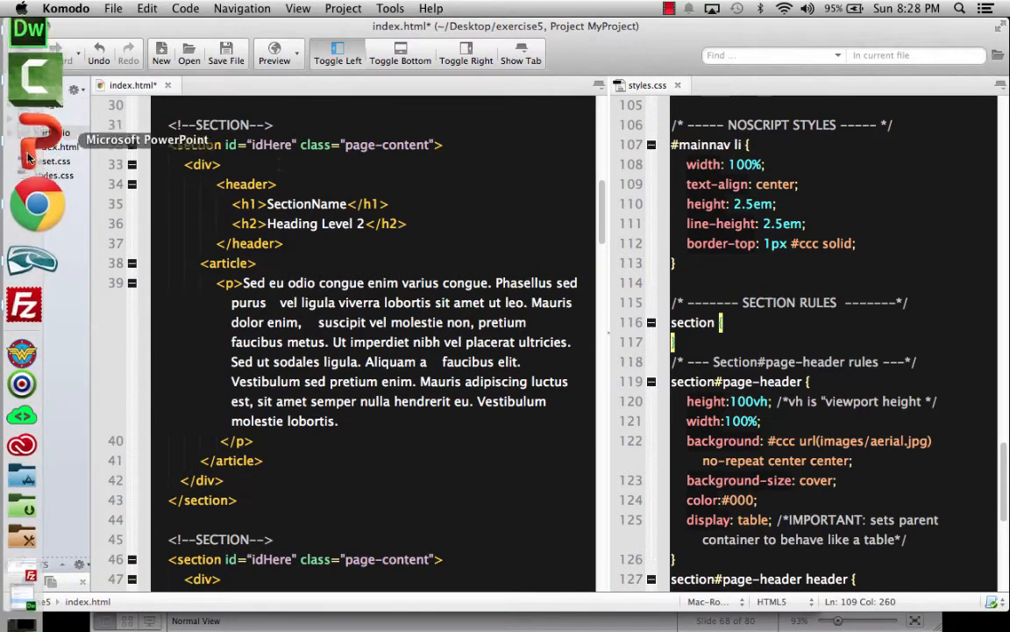
- Close the duplicate and local preview tabs, then open the finished site's MENU
left_click(35, 203)
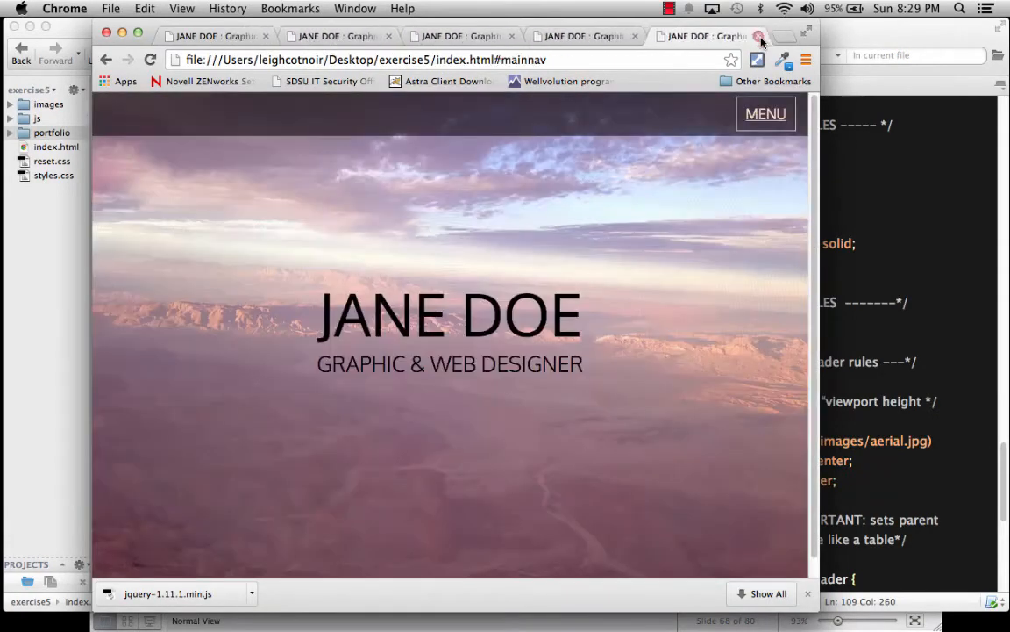
left_click(758, 36)
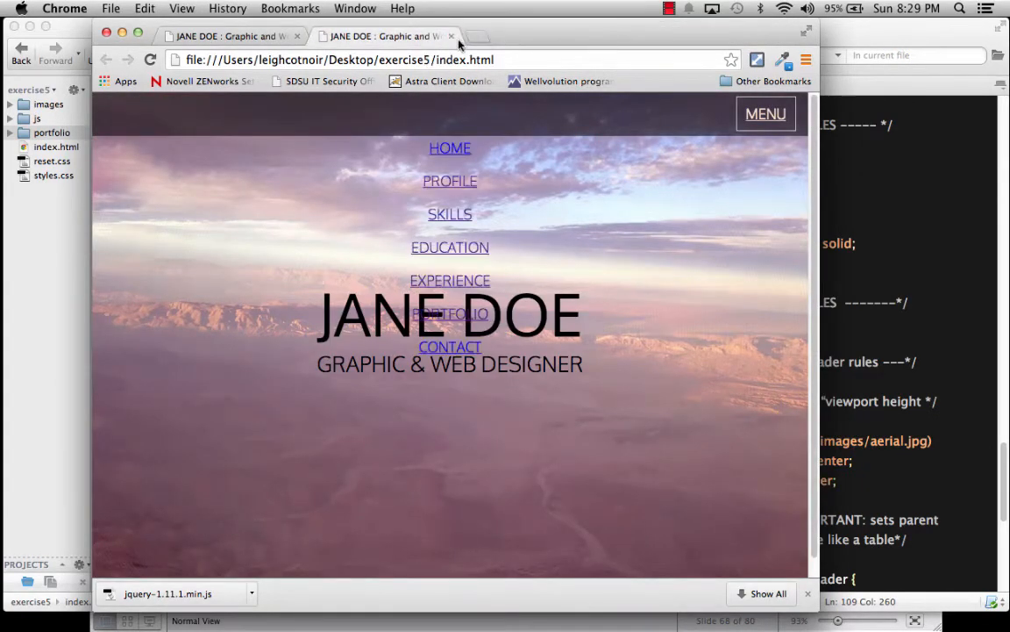
left_click(446, 36)
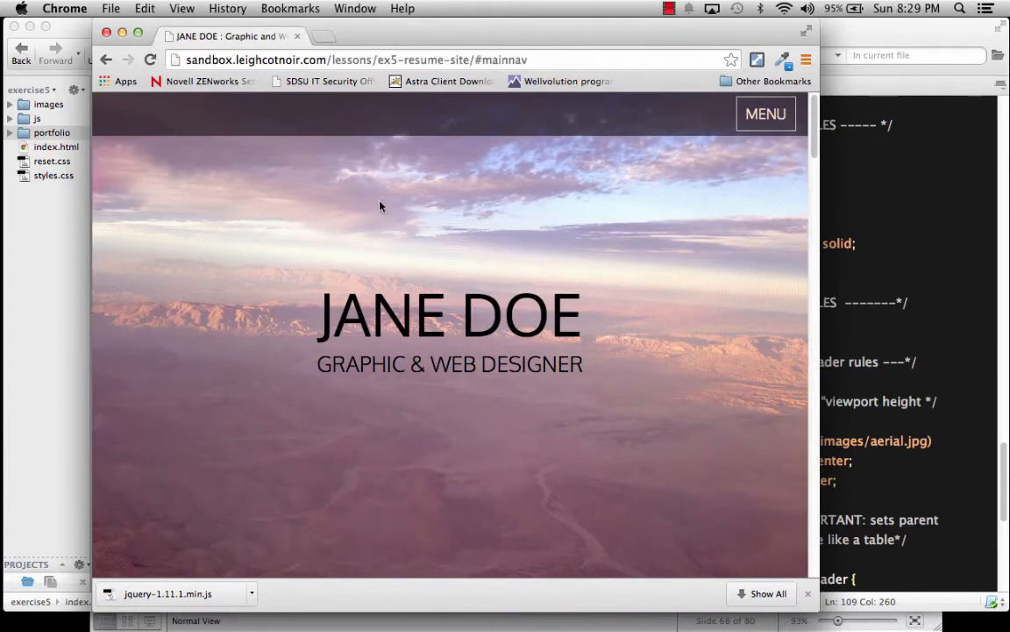
mouse_move(764, 114)
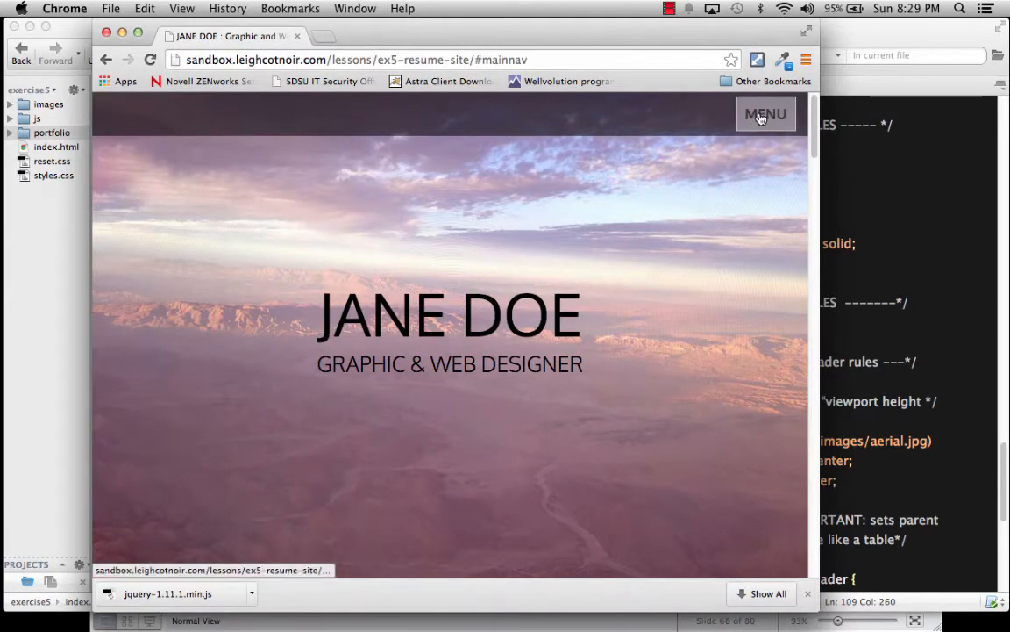
left_click(766, 113)
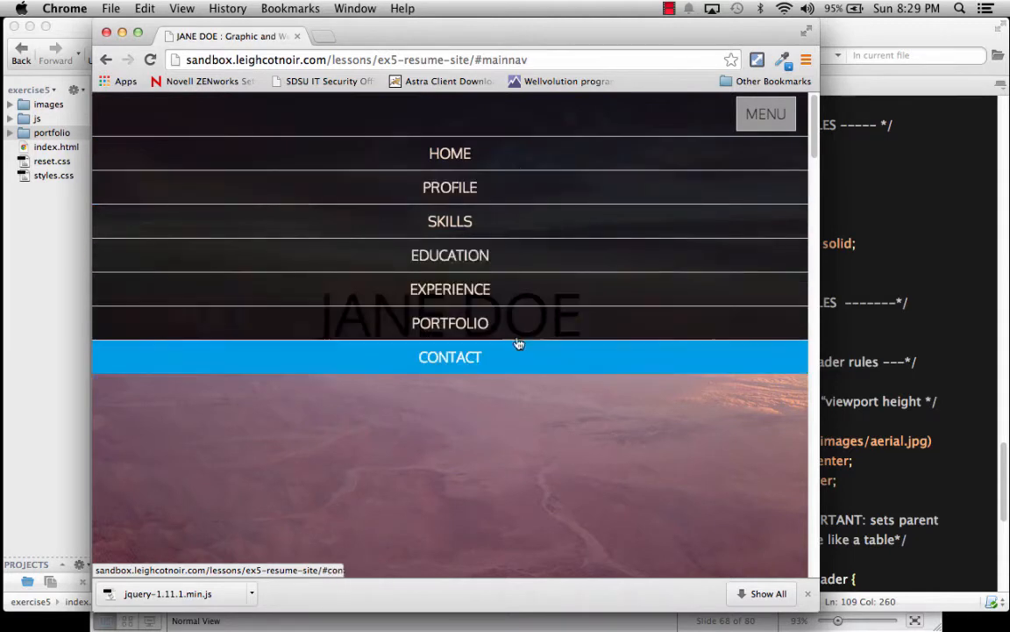
mouse_move(489, 153)
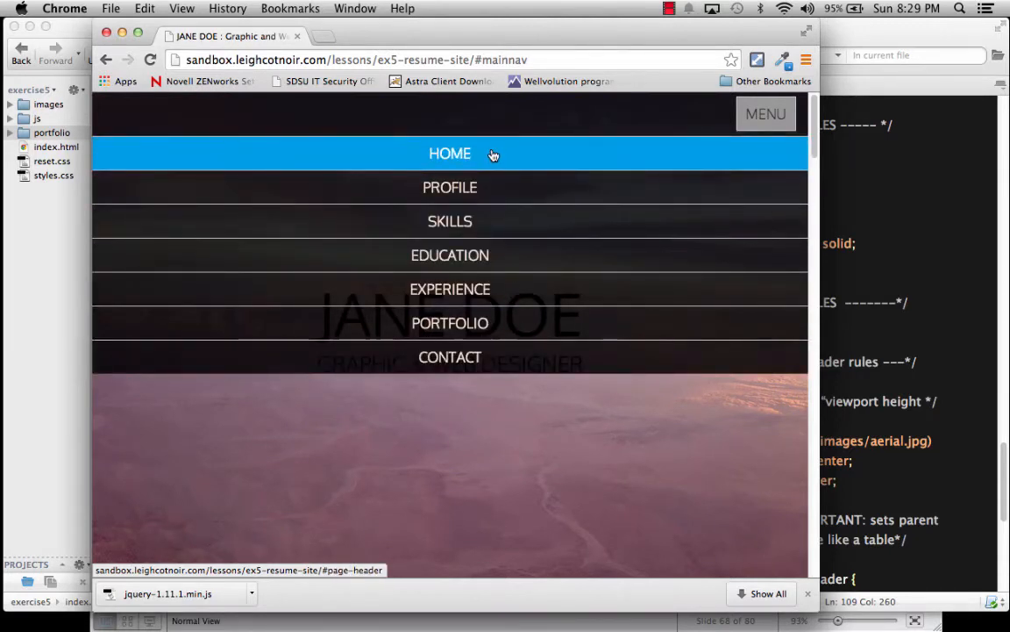
mouse_move(454, 206)
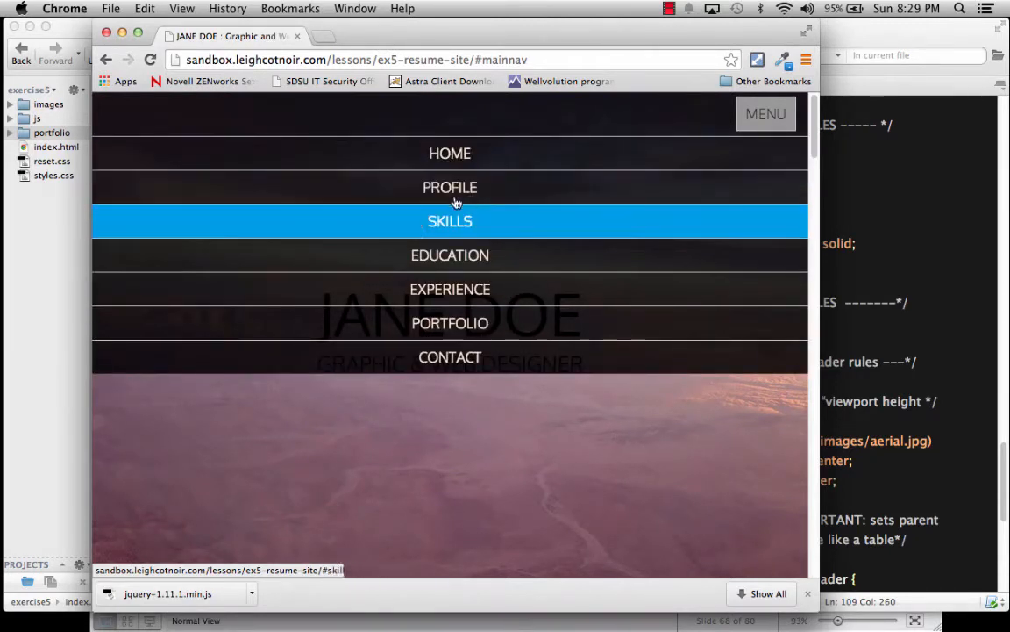
mouse_move(462, 259)
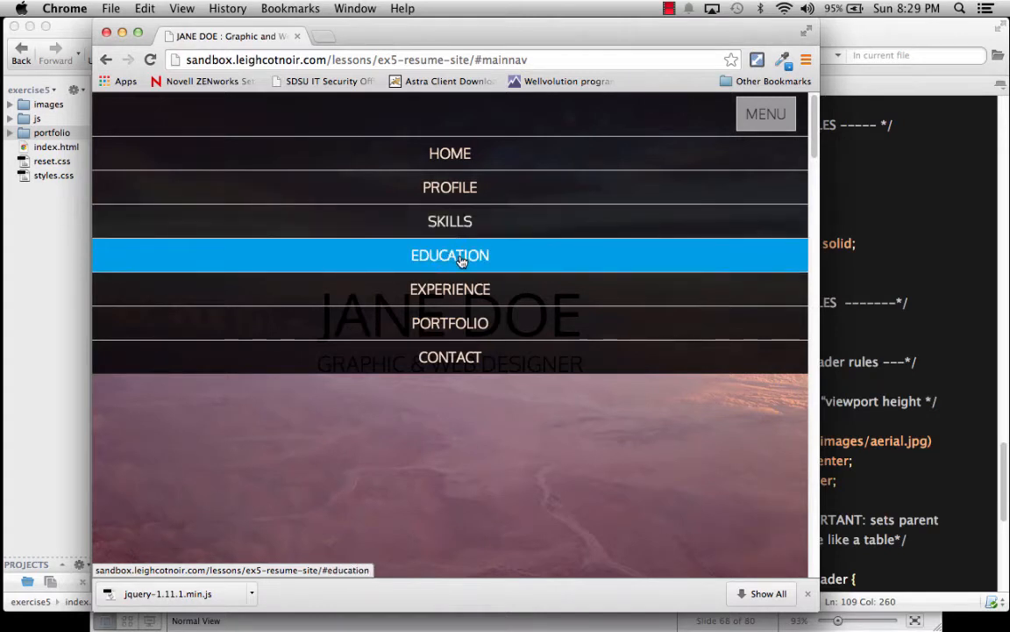
mouse_move(472, 376)
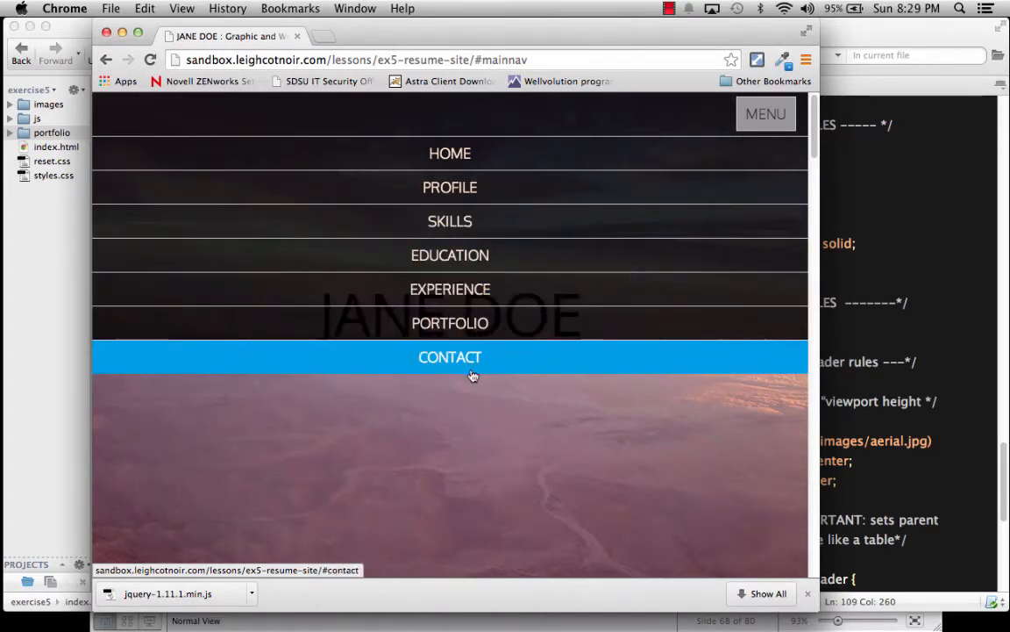
mouse_move(476, 362)
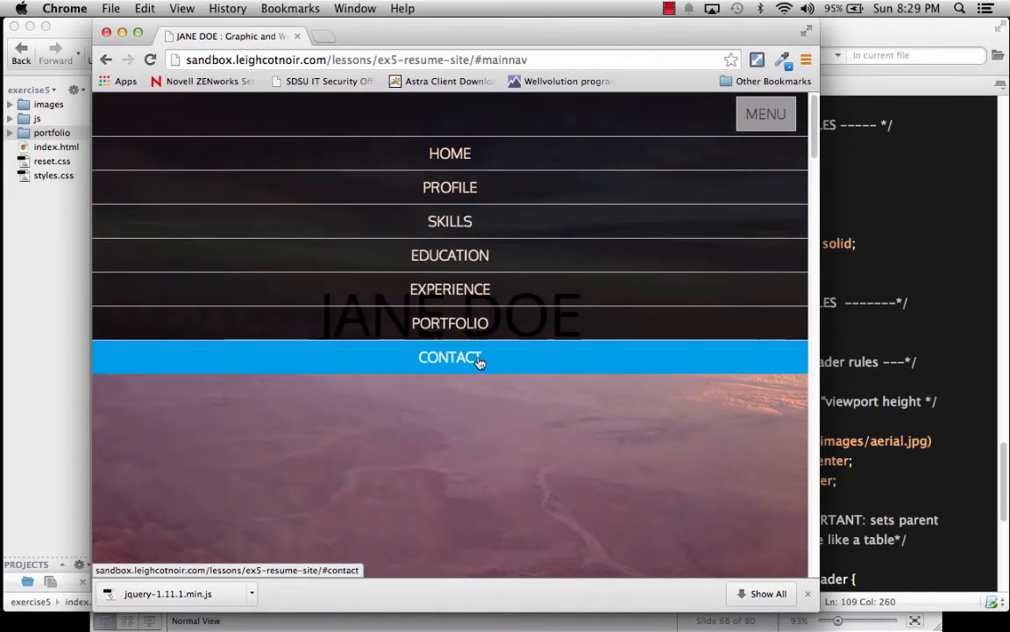
mouse_move(460, 255)
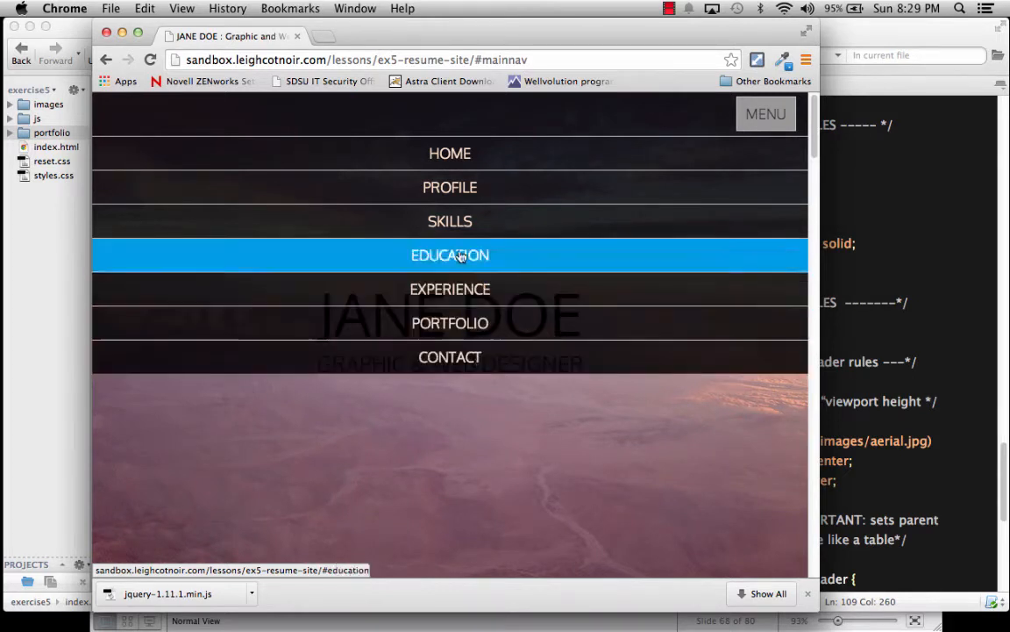
mouse_move(450, 369)
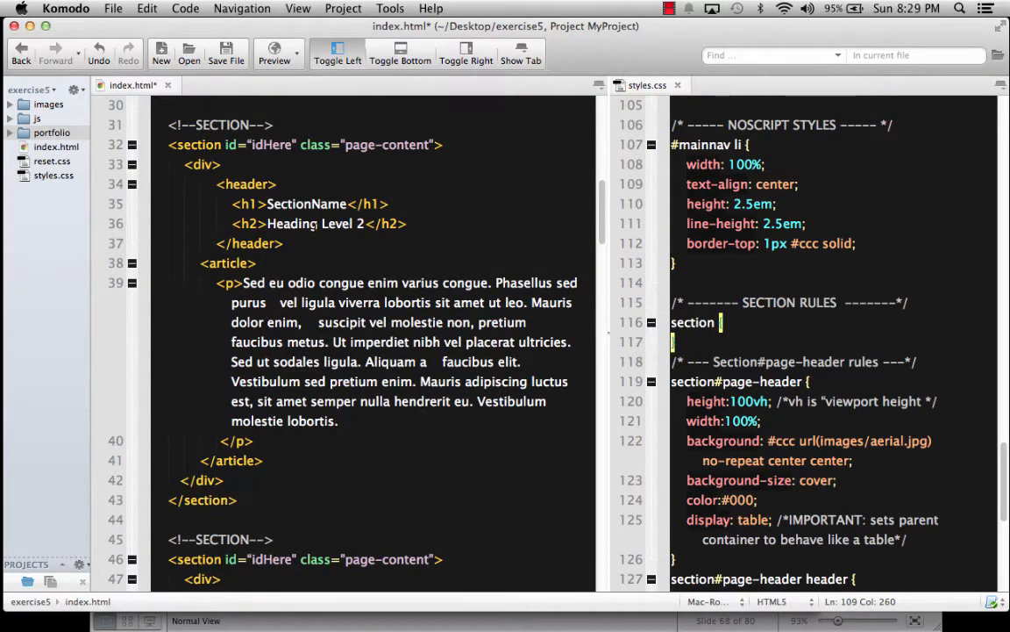
- Rename SectionName to 'Personal Profile' and replace Heading Level 2 with 'who i am'
double_click(306, 204)
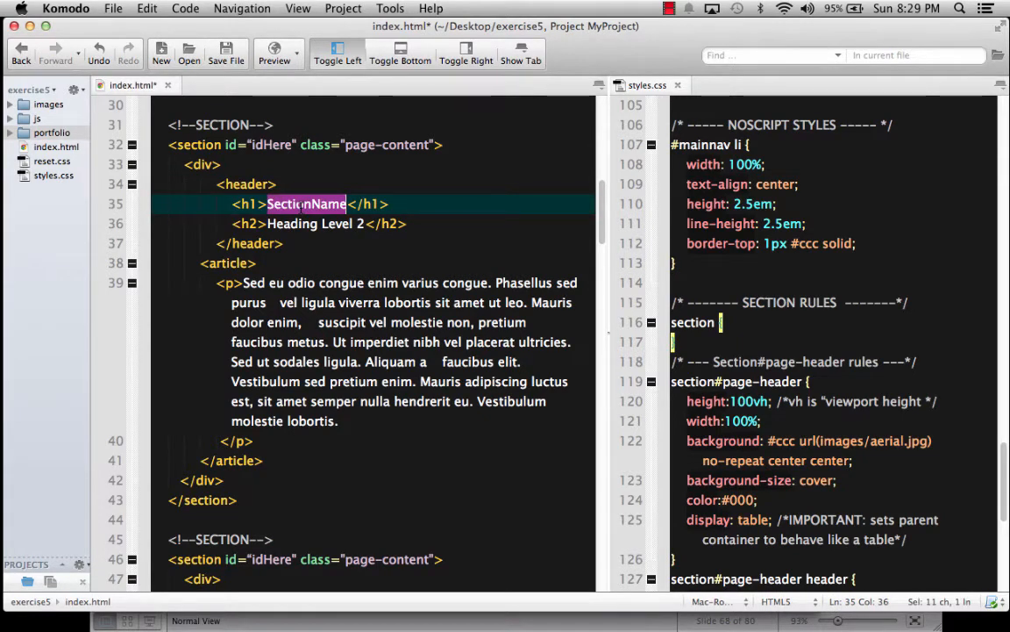
type("P</h1>")
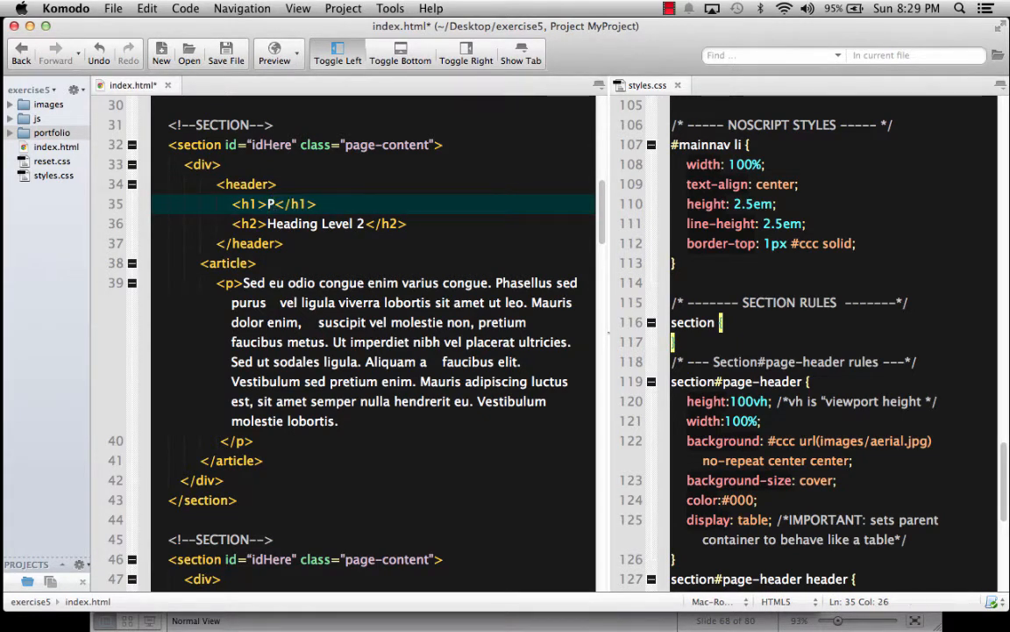
type("Personal")
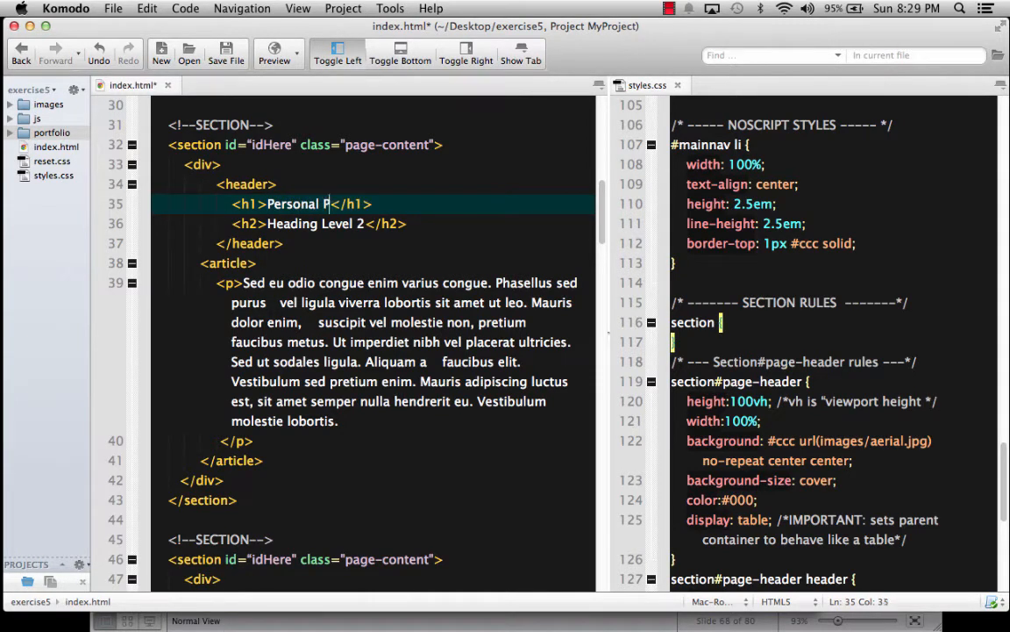
type("rofile")
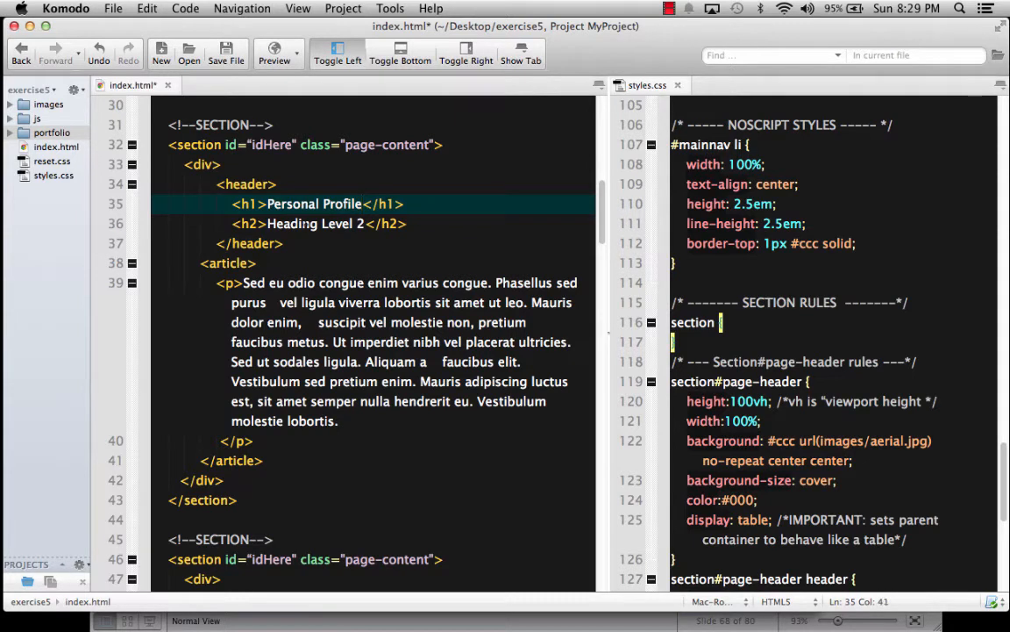
double_click(314, 224)
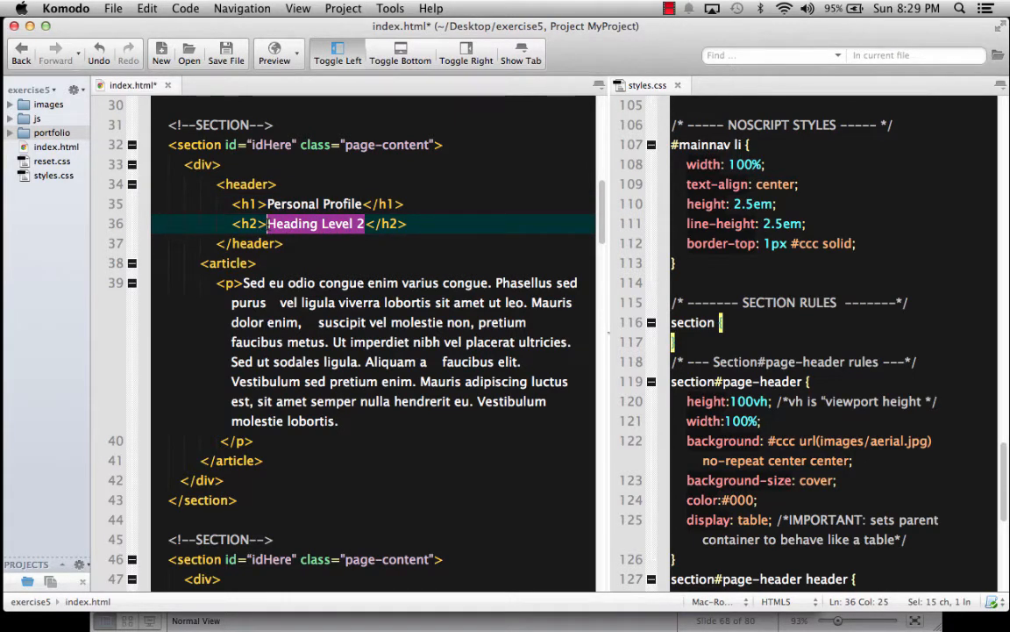
type("who i am</h2>")
left_click(382, 124)
type("PROFILE ")
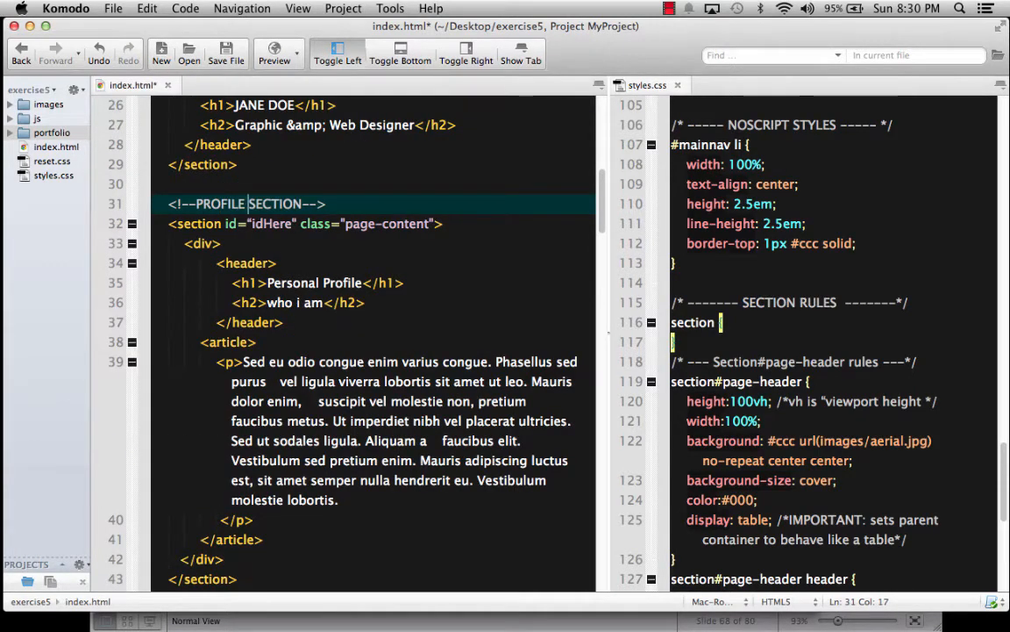
- Replace the idHere placeholder with the section id 'profile'
double_click(270, 223)
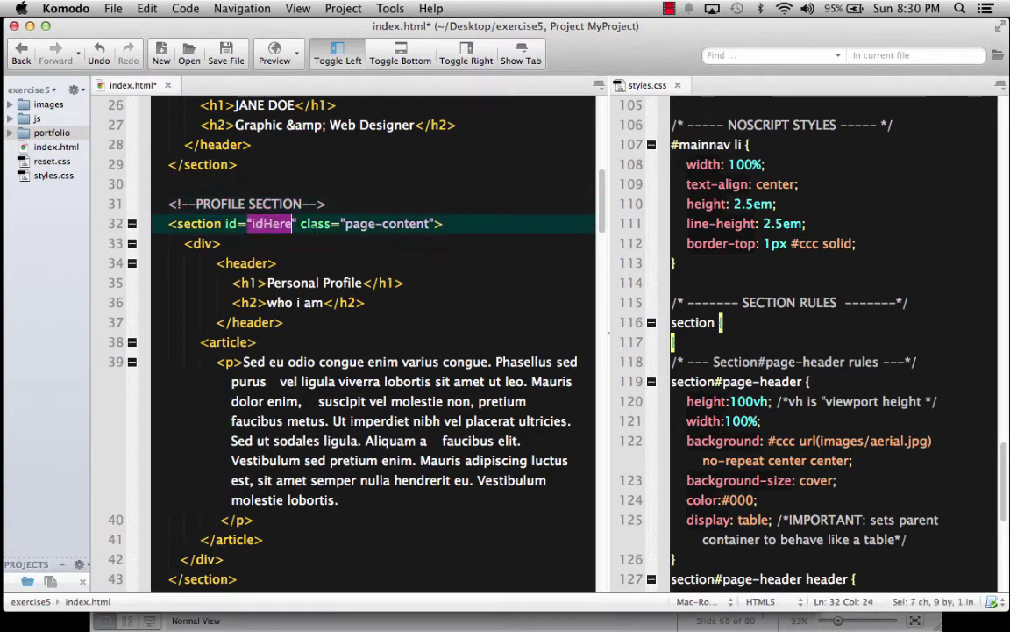
type("pro")
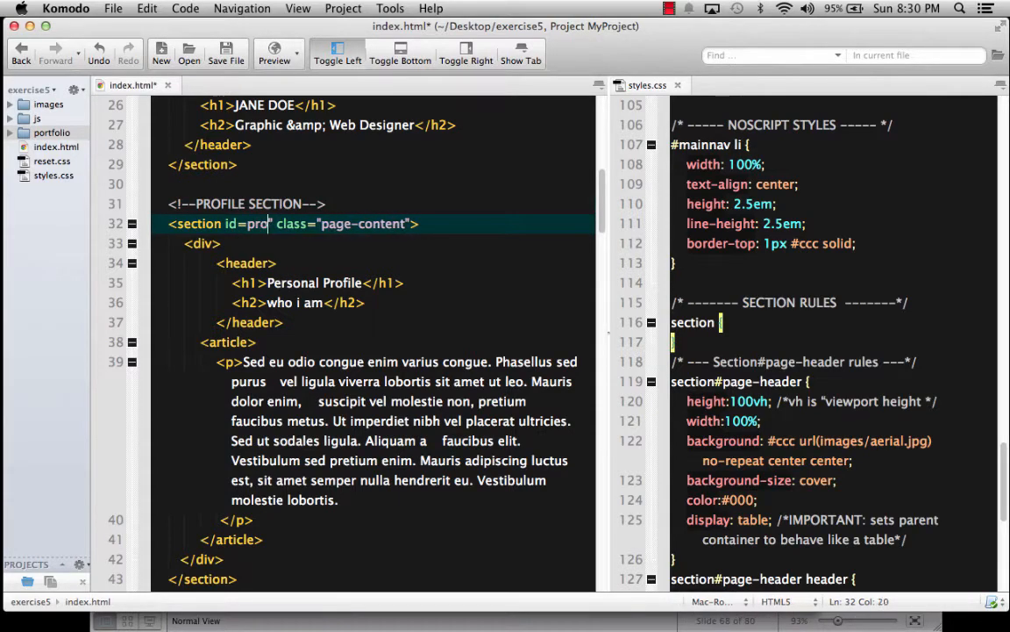
type("file")
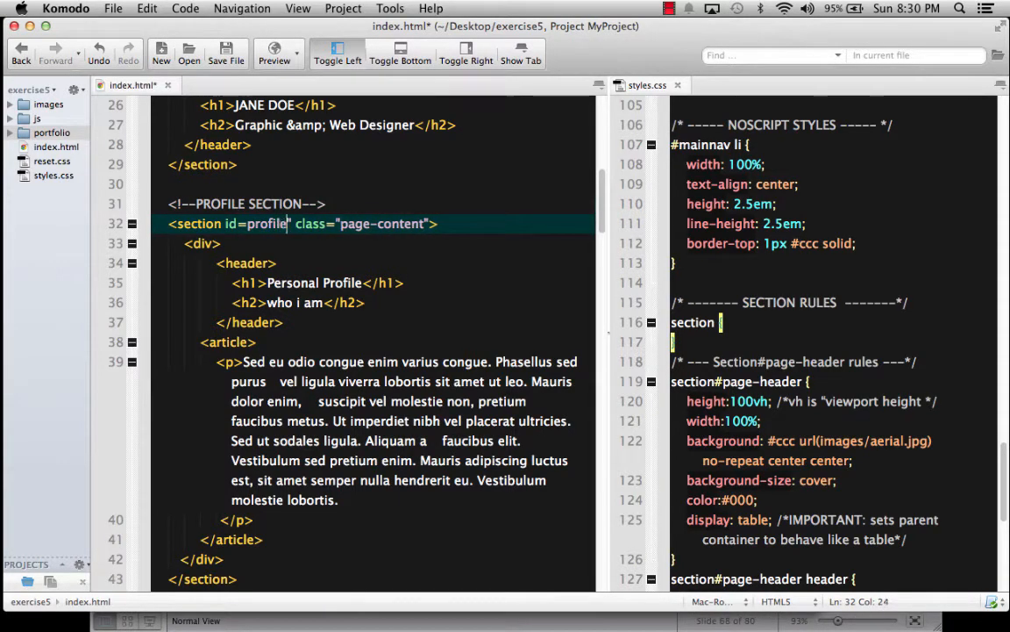
double_click(265, 224)
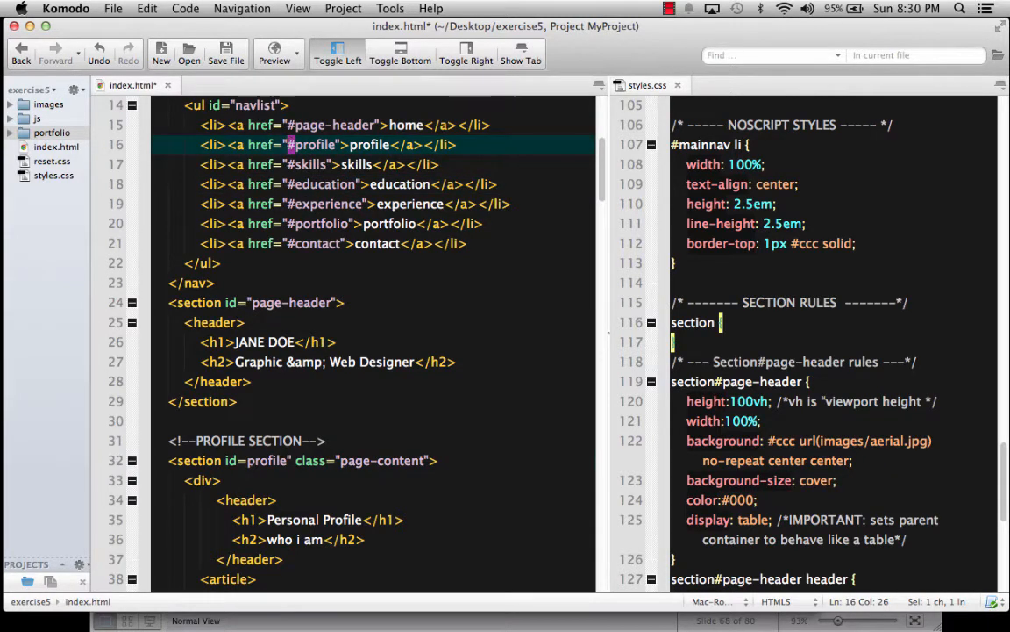
- Compare the section's 'profile' id against the #profile link in the navigation list
left_click(249, 461)
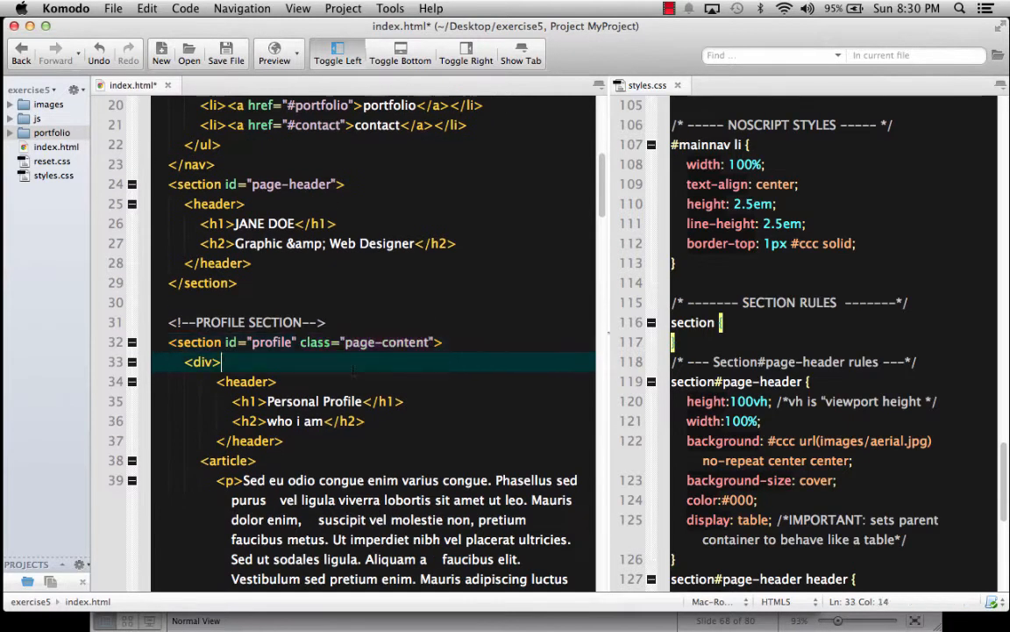
left_click(228, 342)
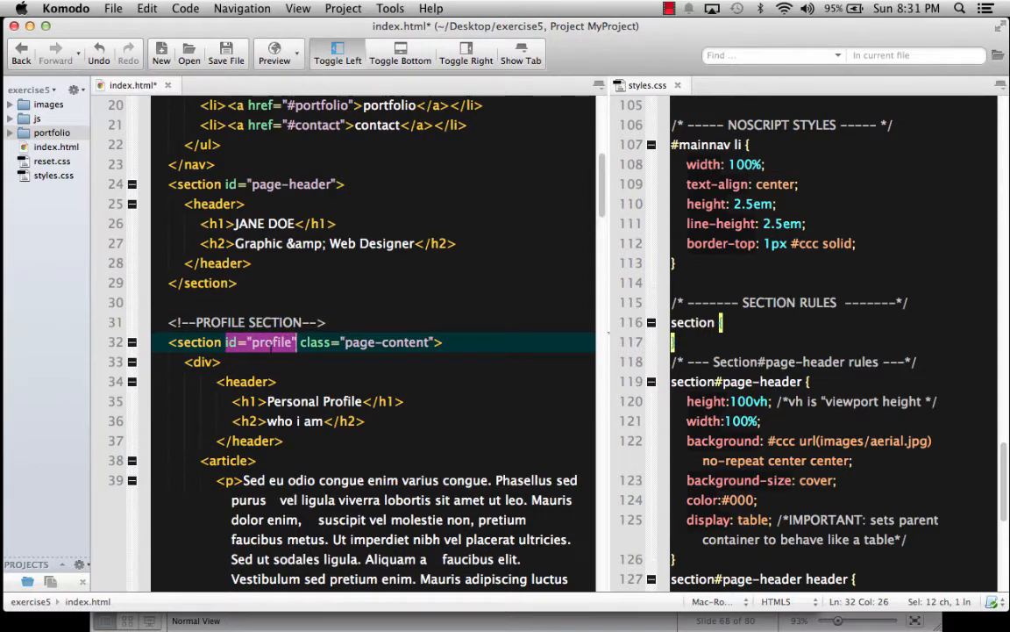
scroll("down", 3)
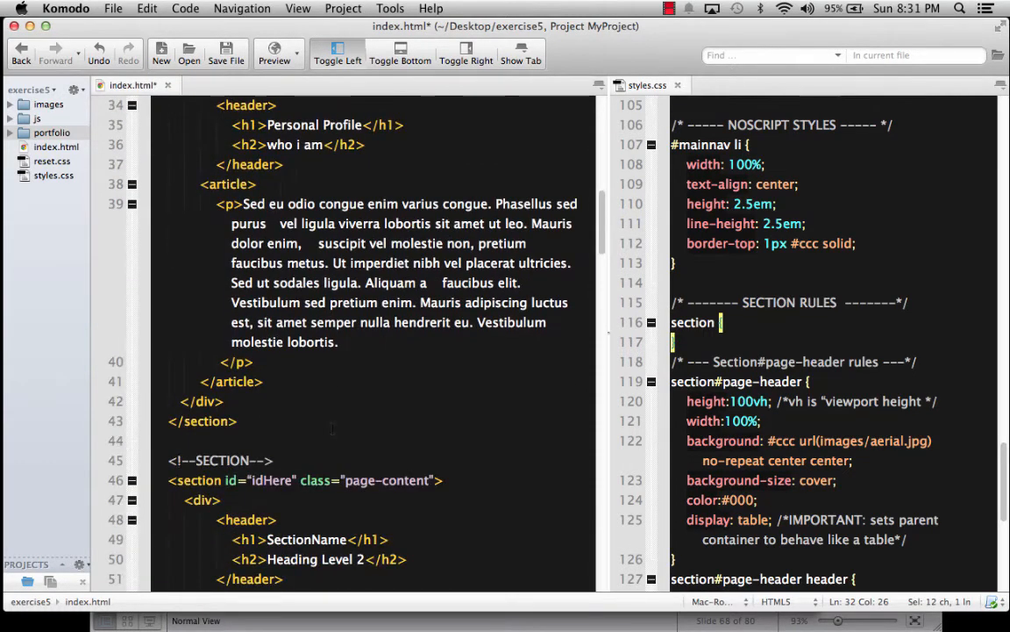
left_click(229, 480)
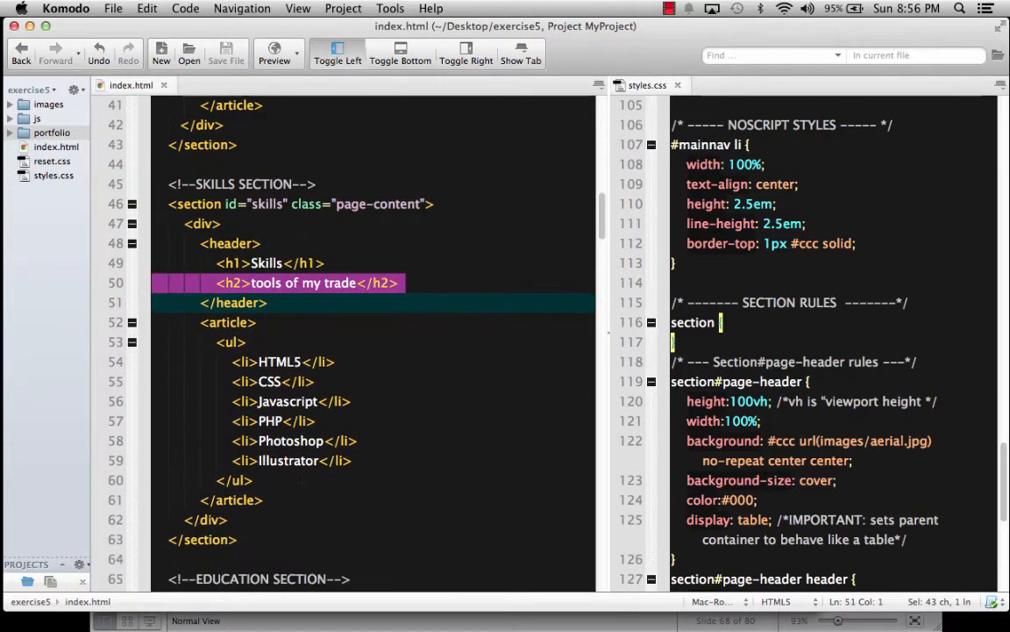
- Select the whole six-item skills list, then scroll down to the following sections
left_click(218, 342)
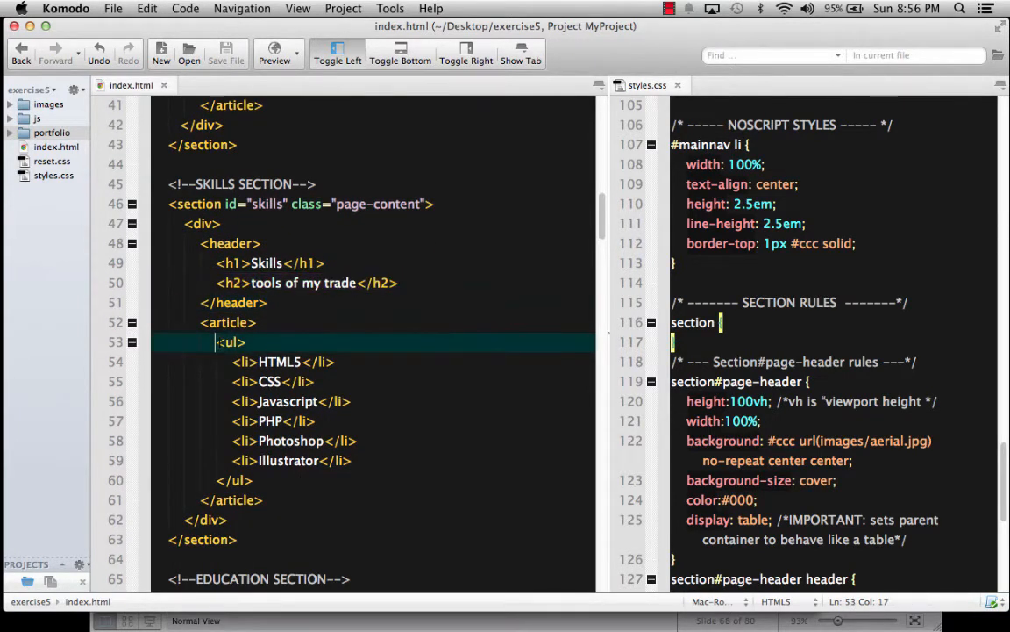
left_click_drag(215, 342, 254, 479)
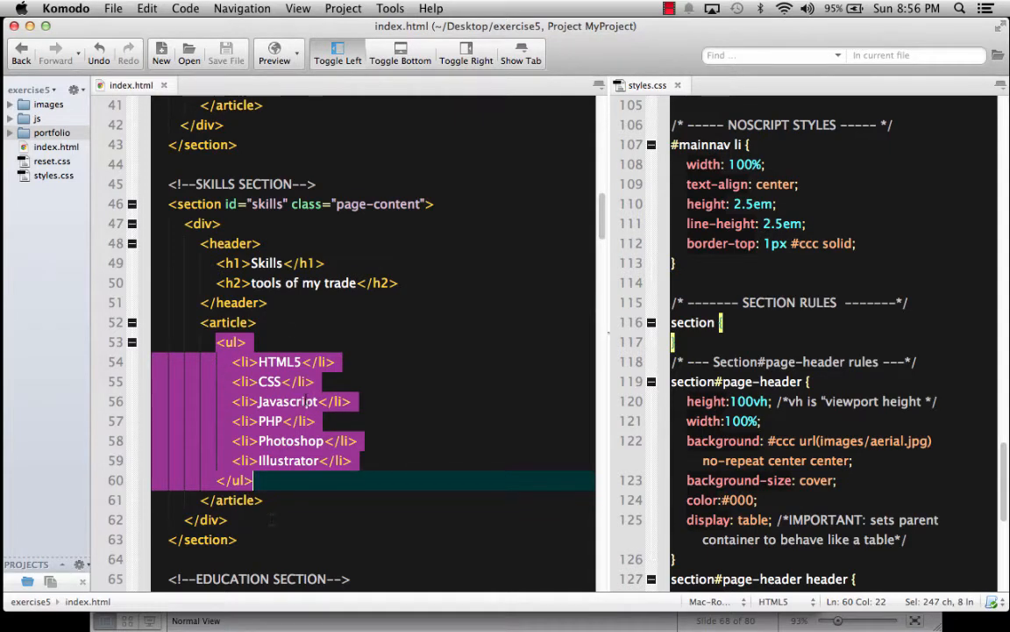
scroll("down", 3)
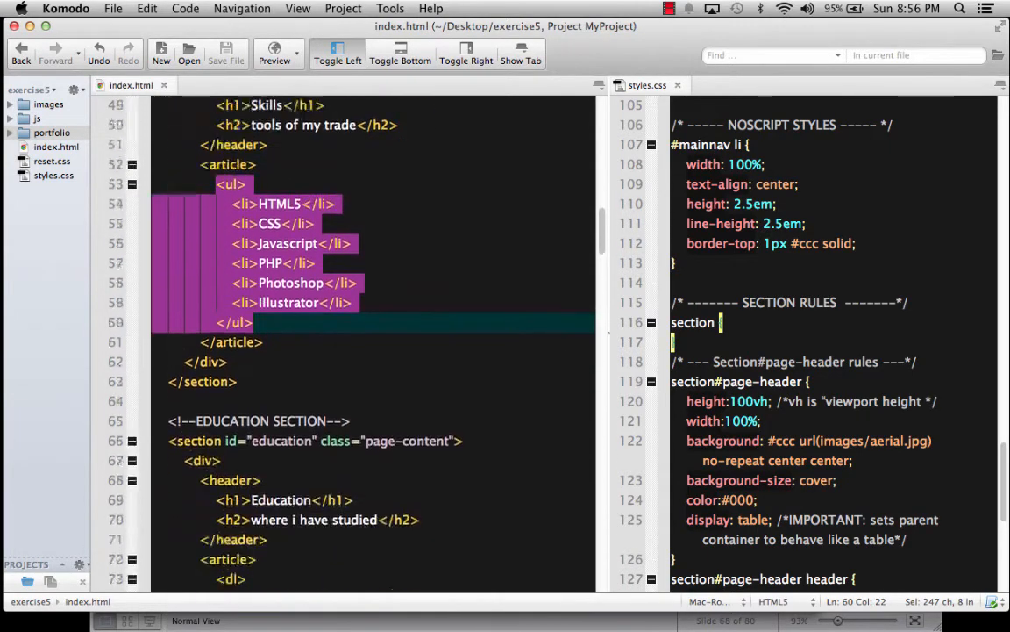
scroll("down", 3)
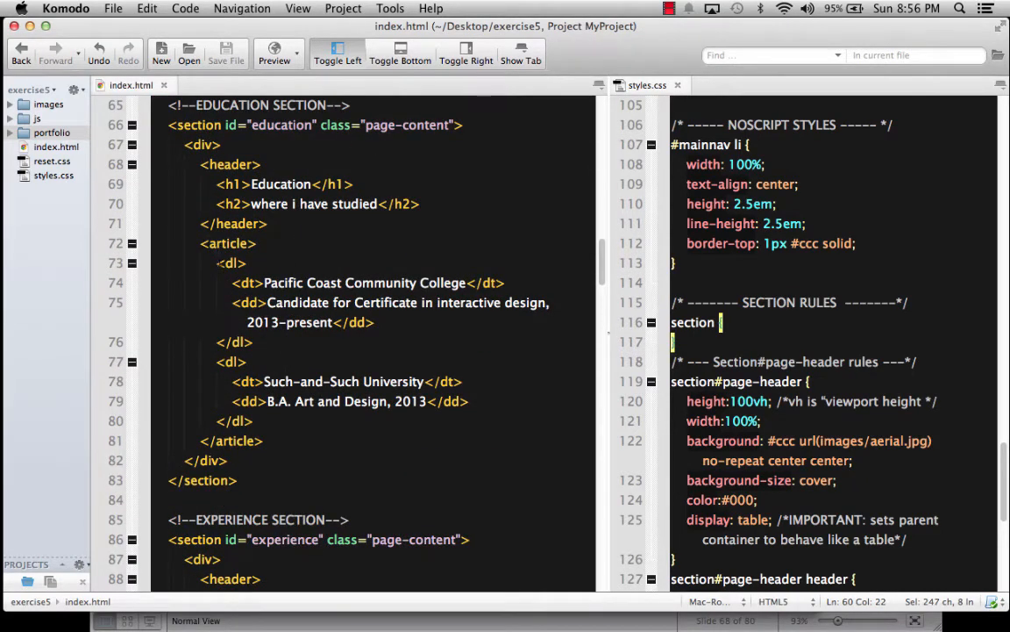
left_click(218, 262)
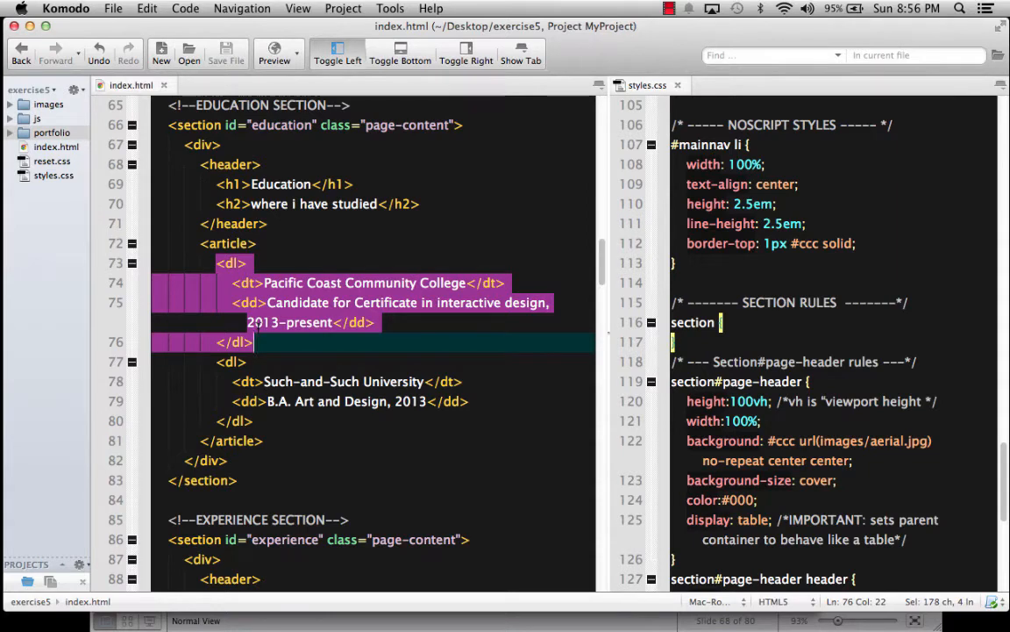
left_click(248, 282)
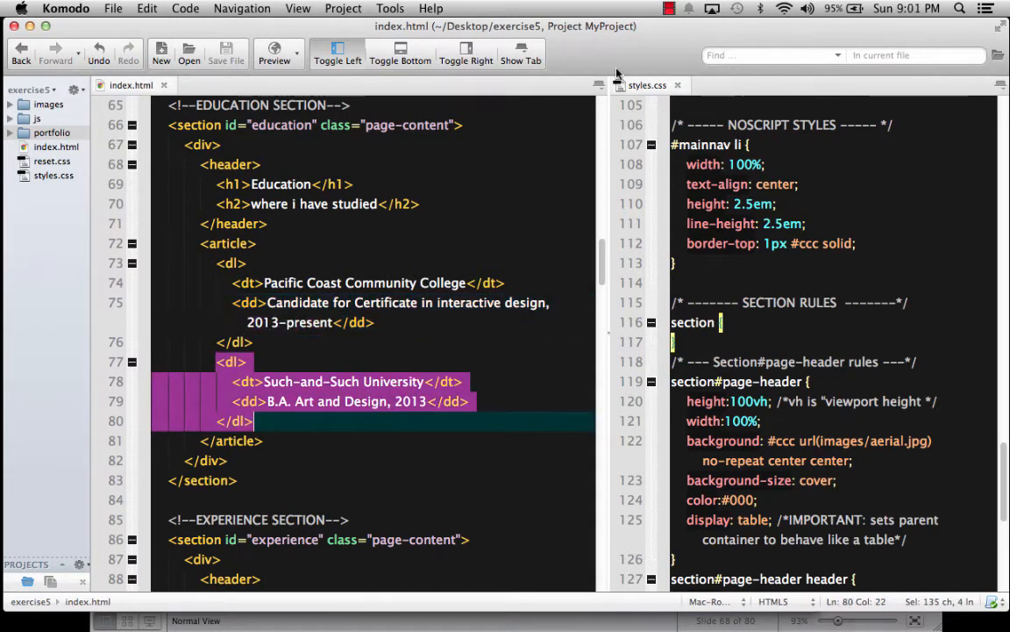
mouse_move(369, 407)
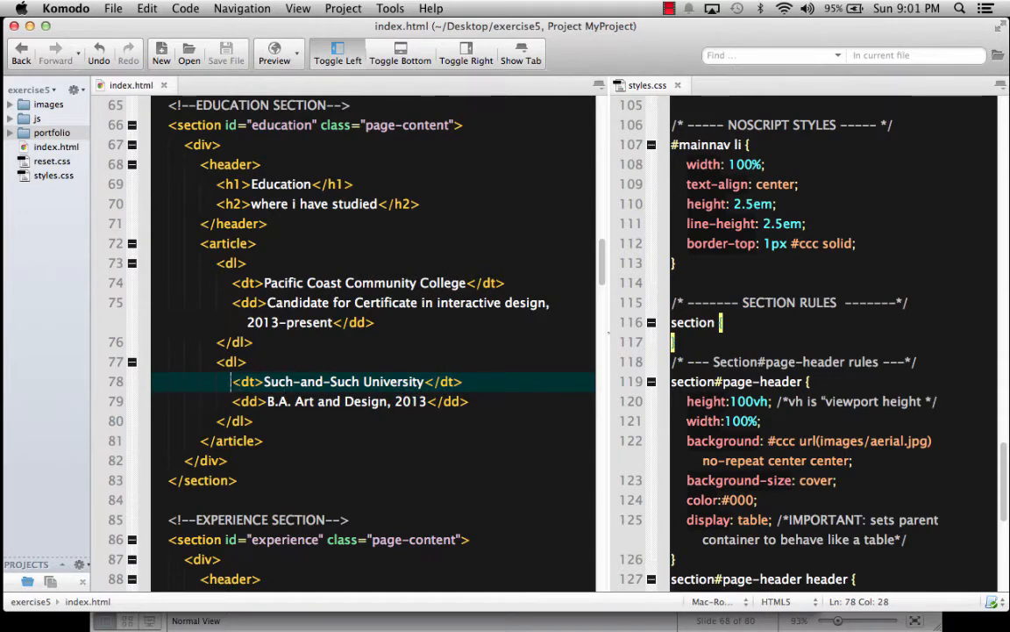
triple_click(350, 381)
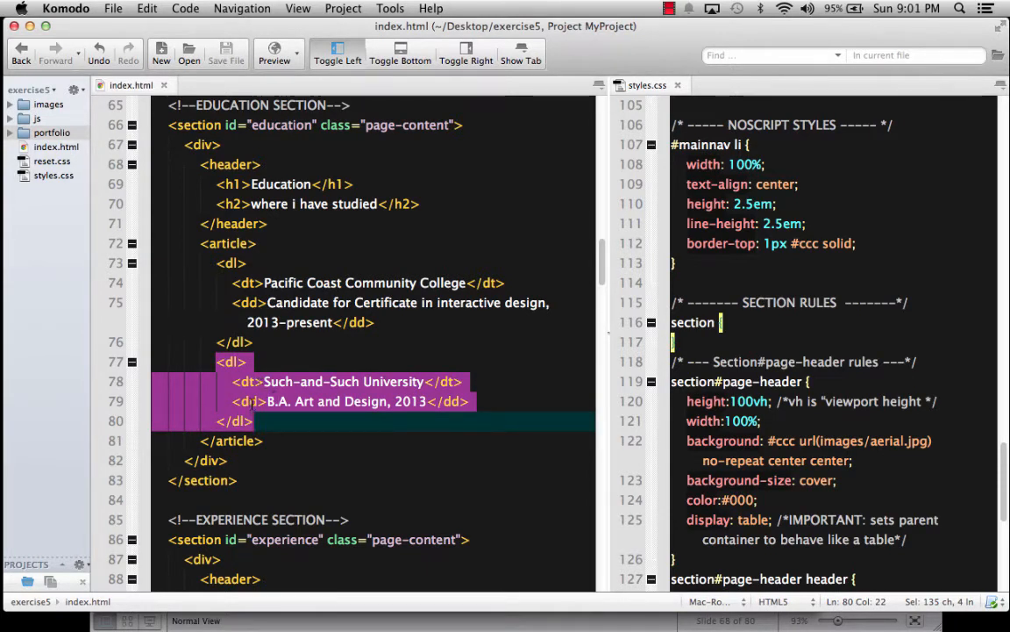
scroll("down", 3)
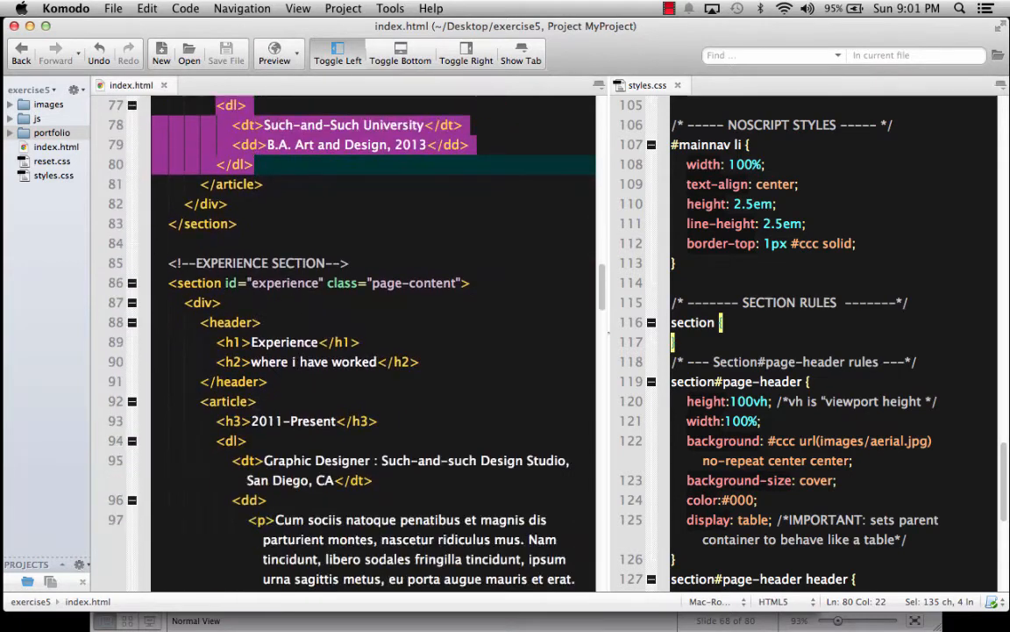
scroll("down", 3)
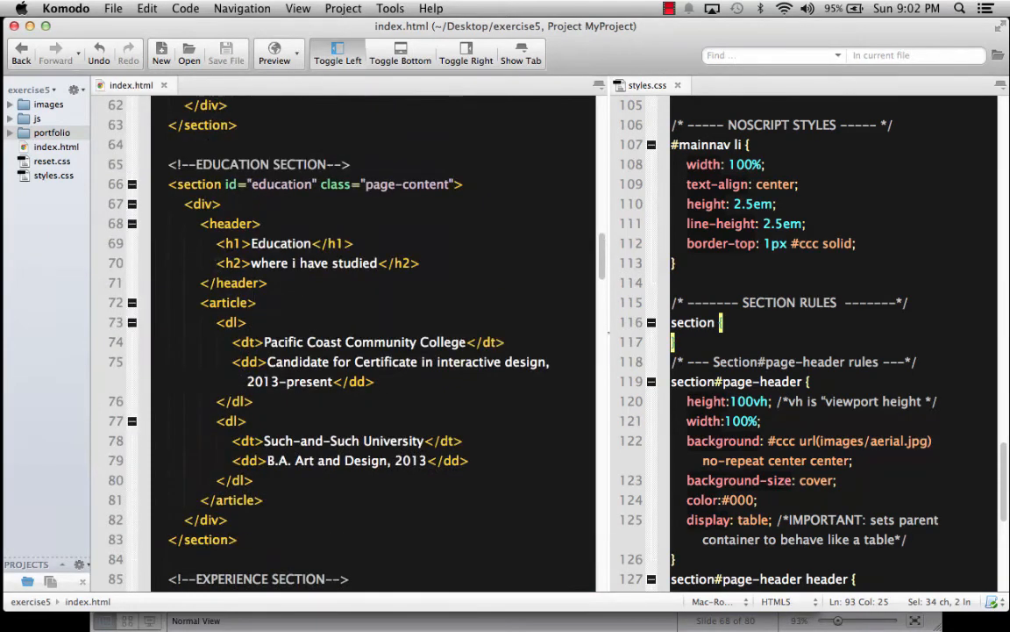
scroll("down", 3)
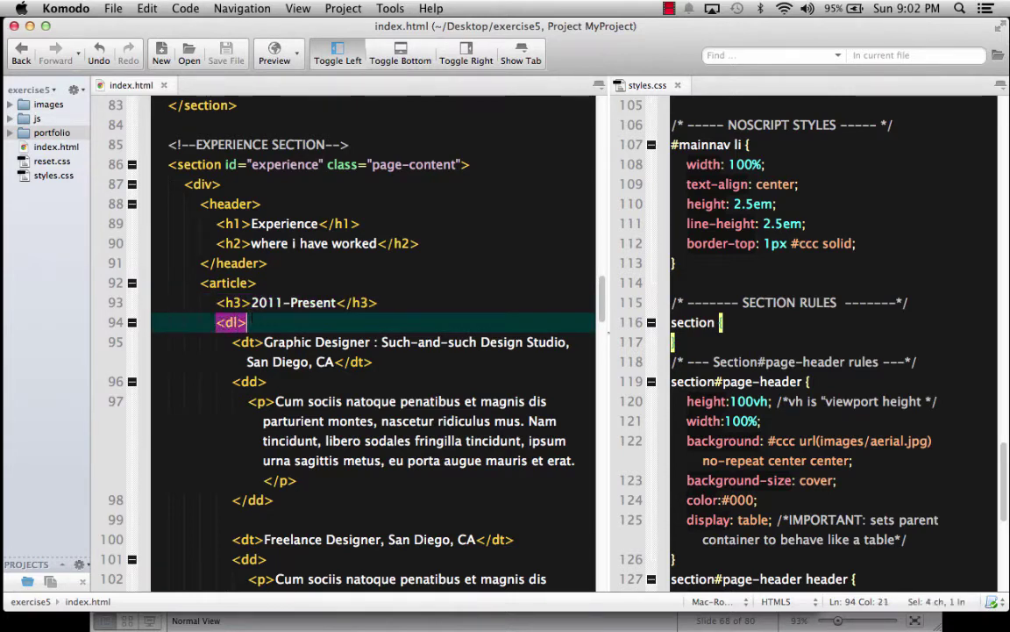
scroll("down", 3)
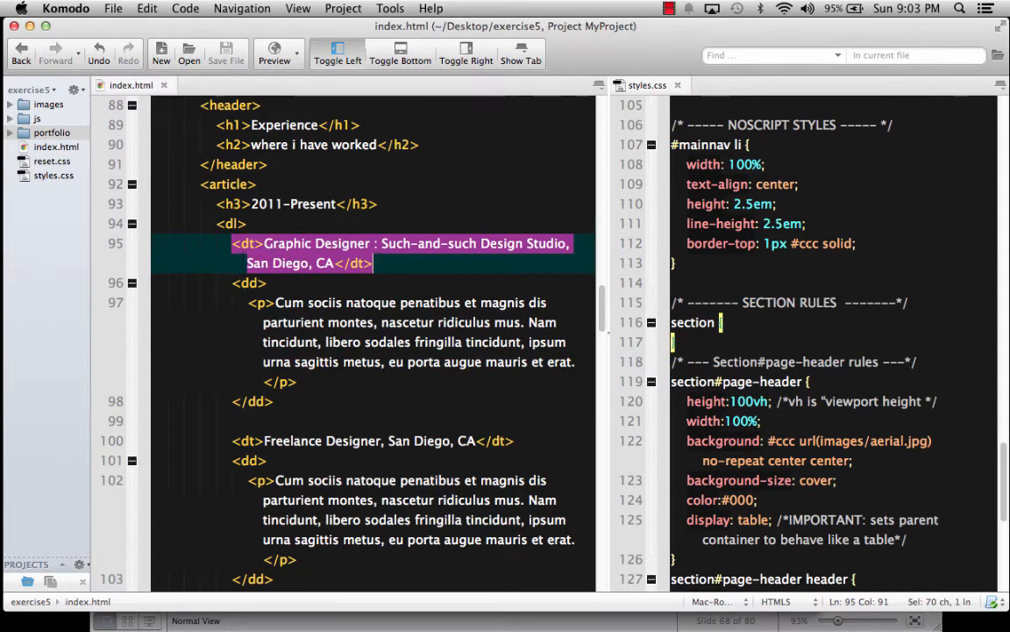
left_click(231, 223)
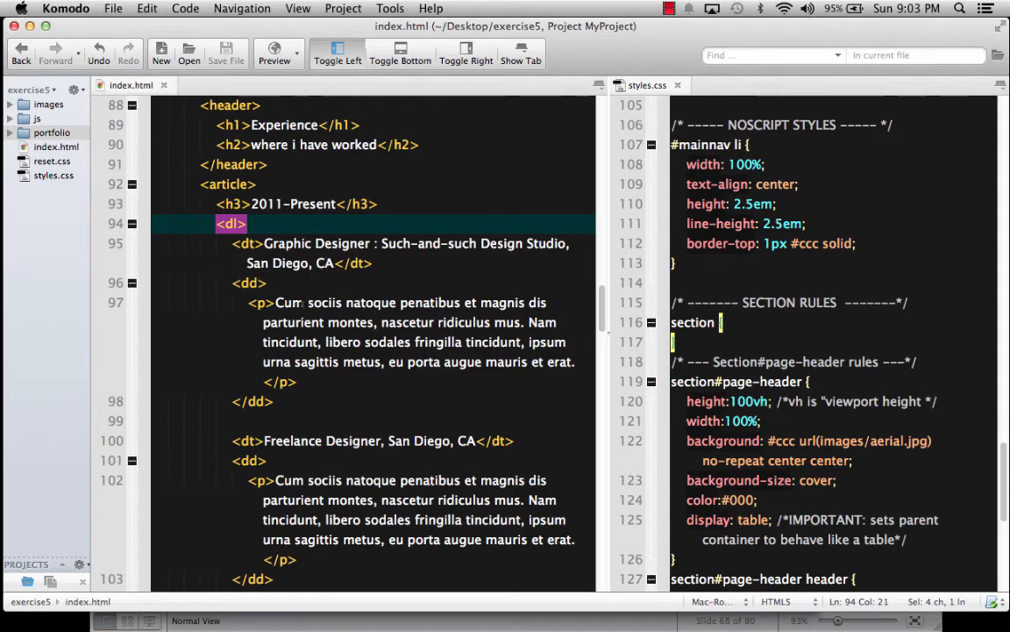
scroll("down", 3)
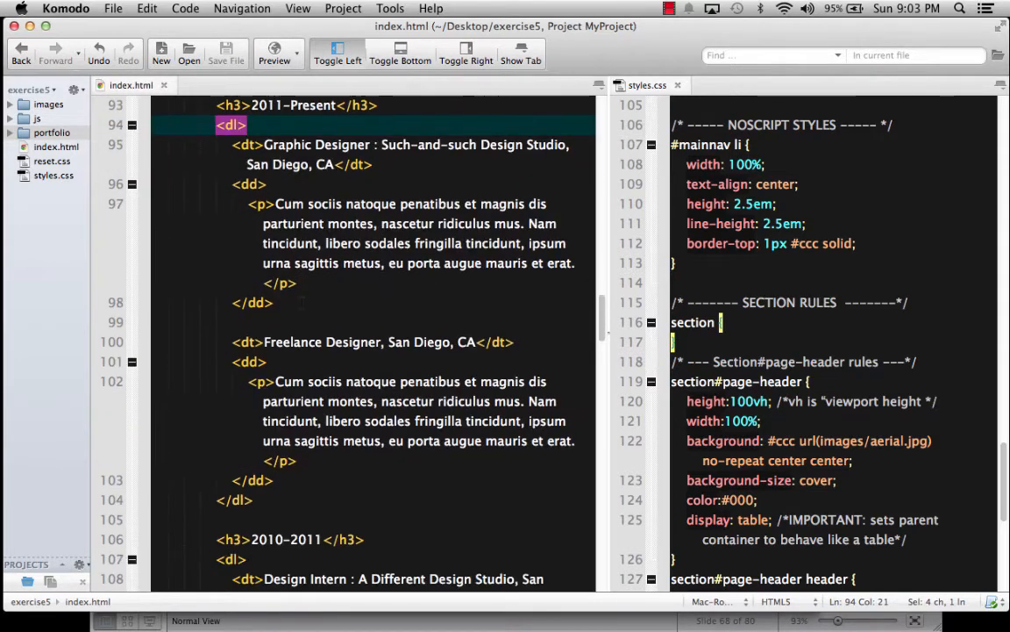
scroll("down", 3)
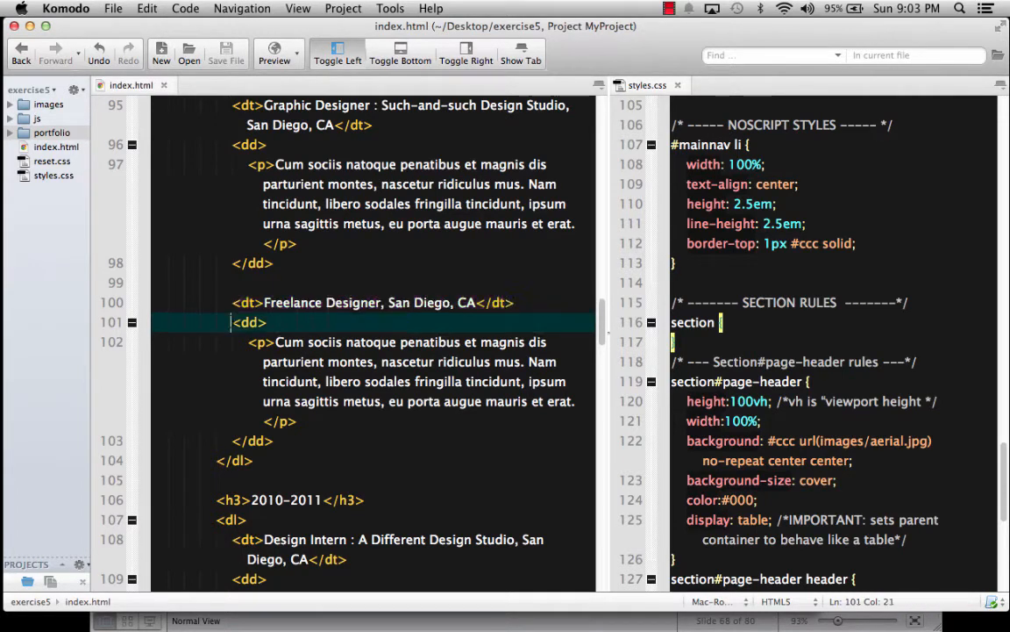
left_click_drag(231, 322, 274, 441)
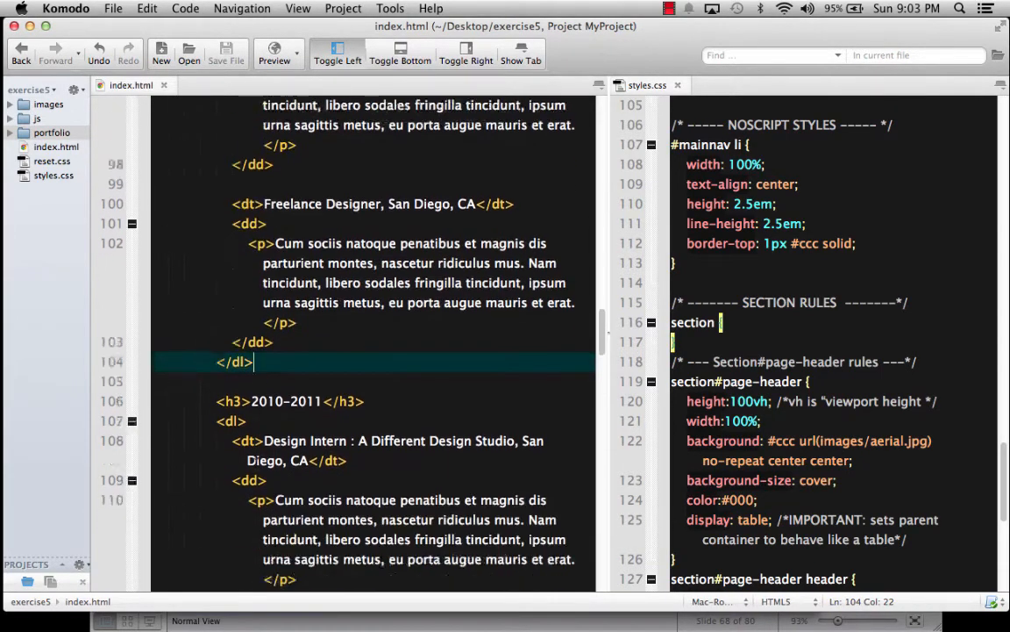
scroll("down", 3)
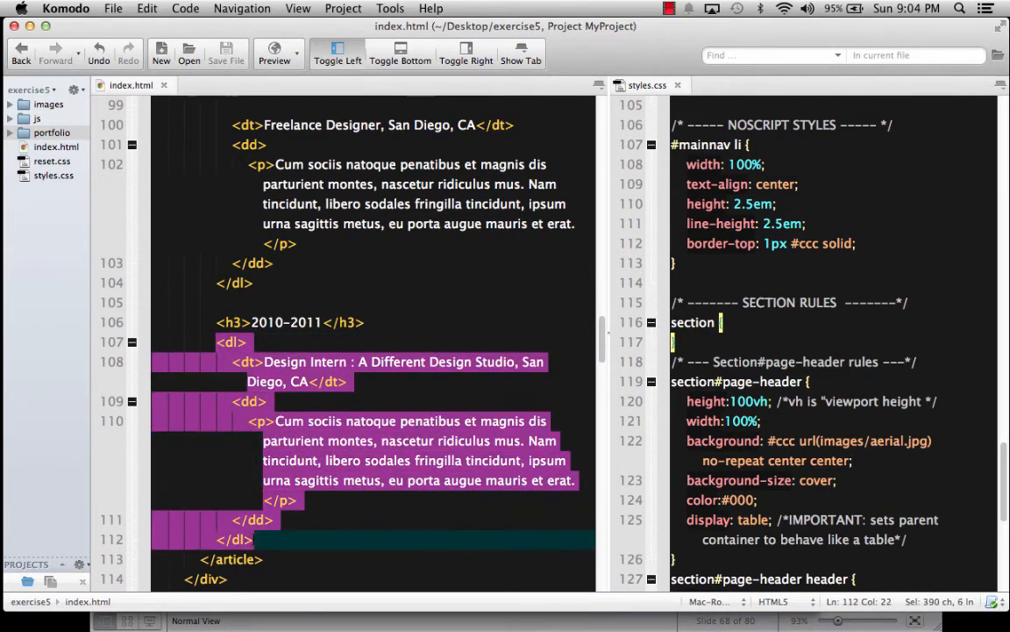
scroll("down", 3)
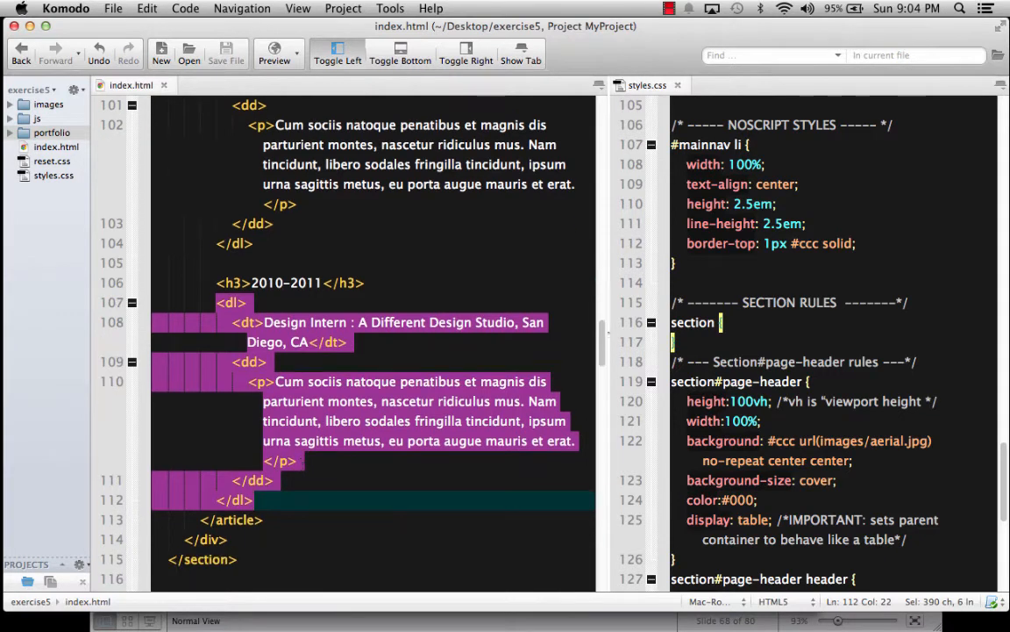
scroll("down", 3)
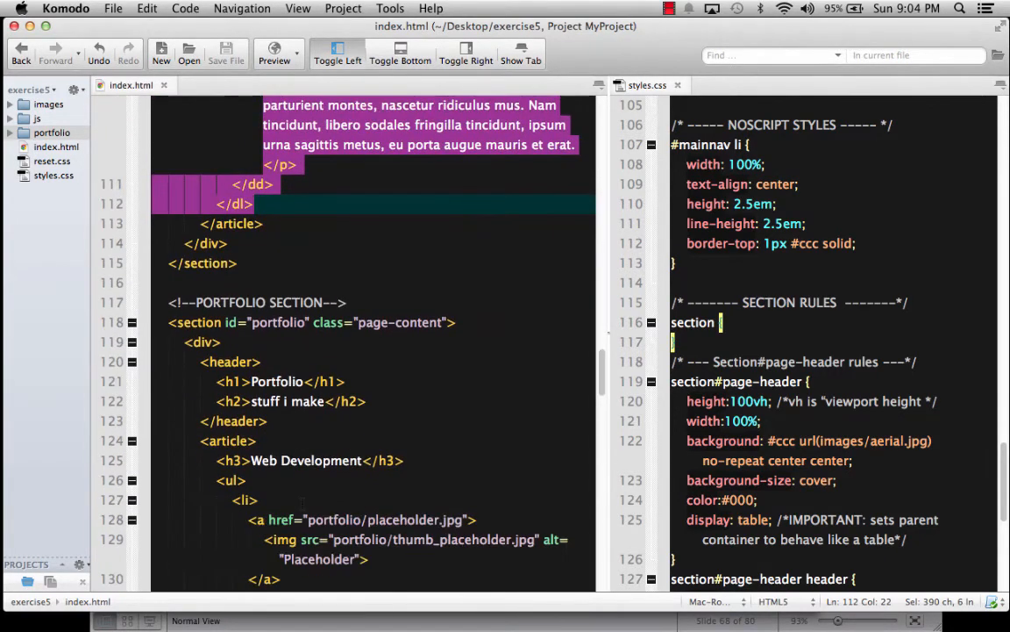
scroll("down", 3)
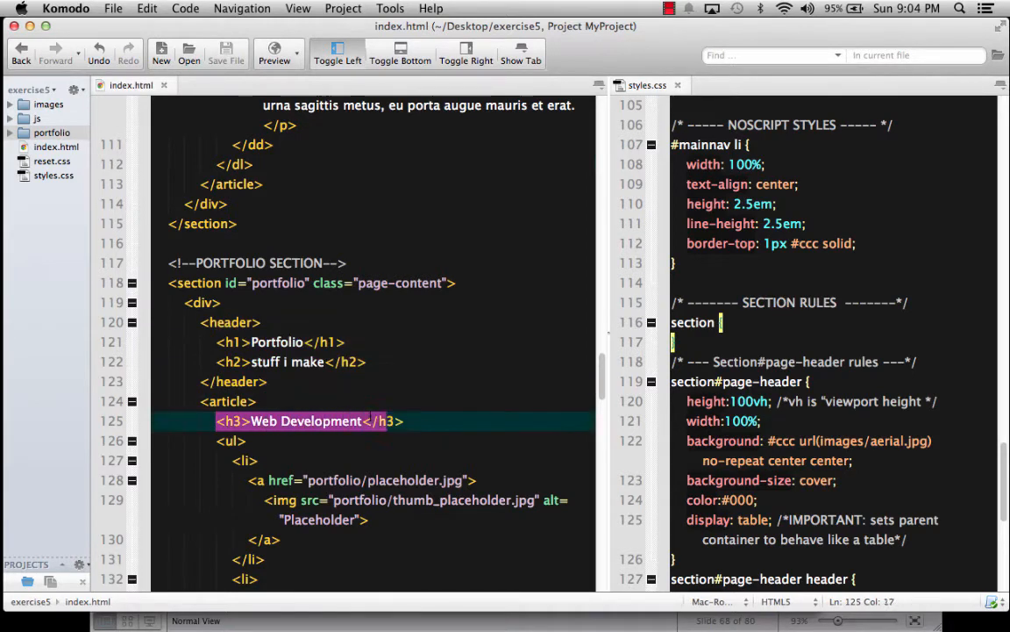
scroll("down", 3)
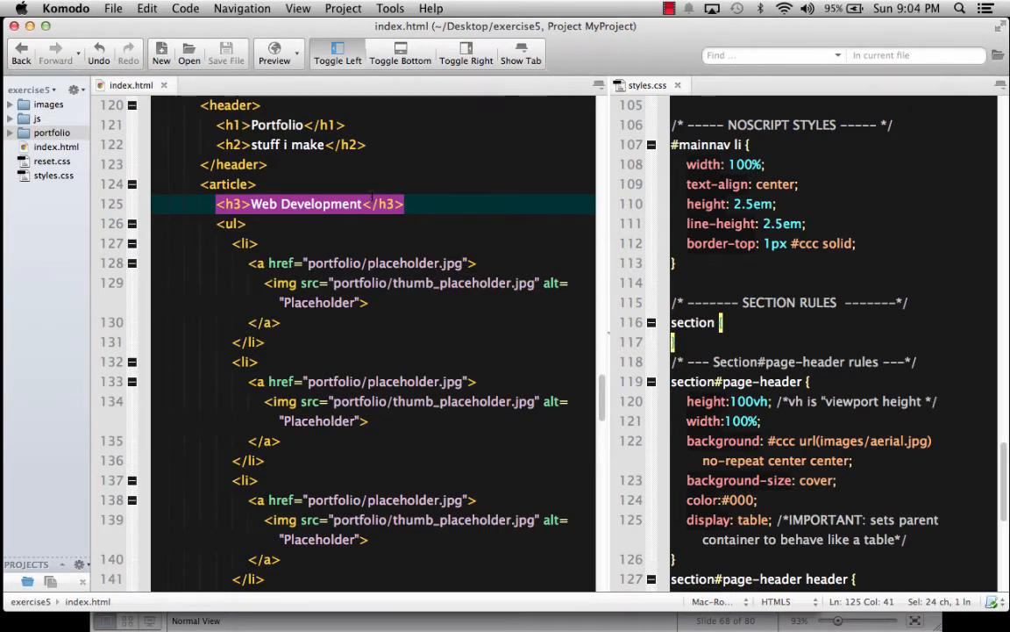
scroll("down", 3)
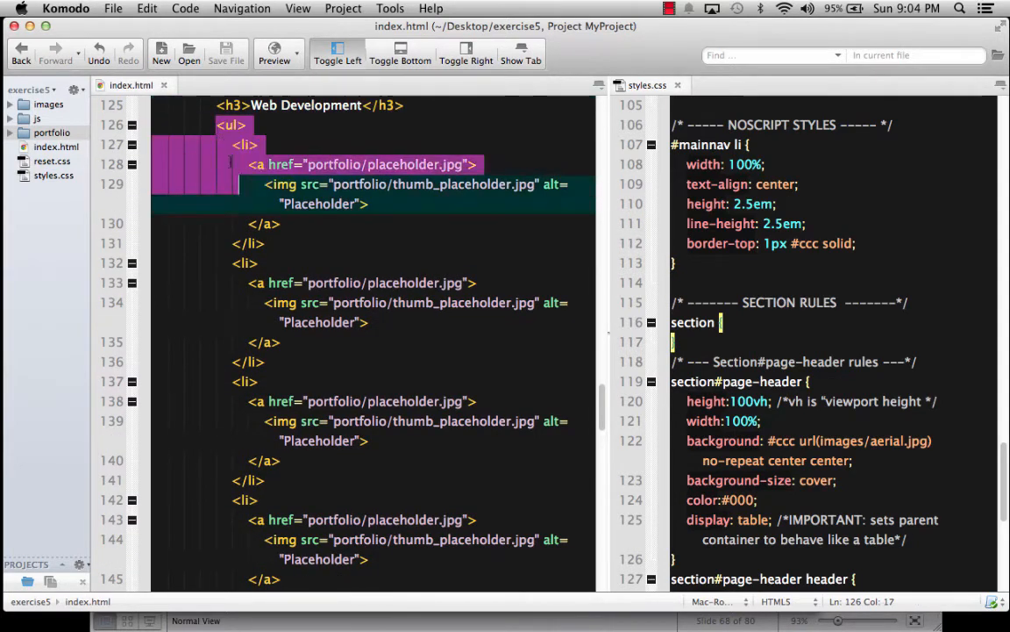
left_click_drag(255, 164, 254, 263)
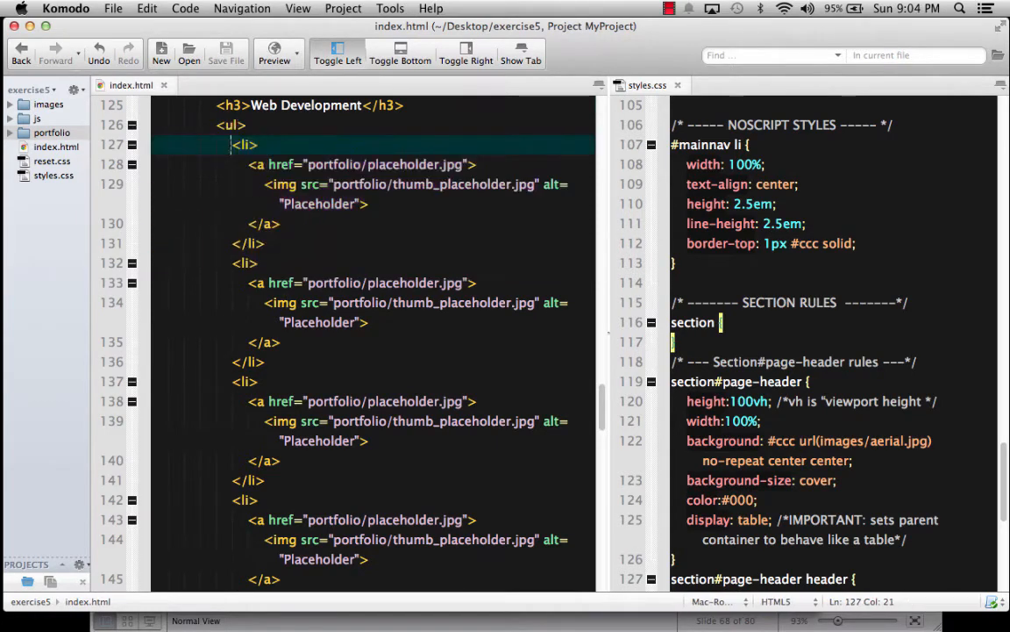
left_click_drag(232, 145, 272, 243)
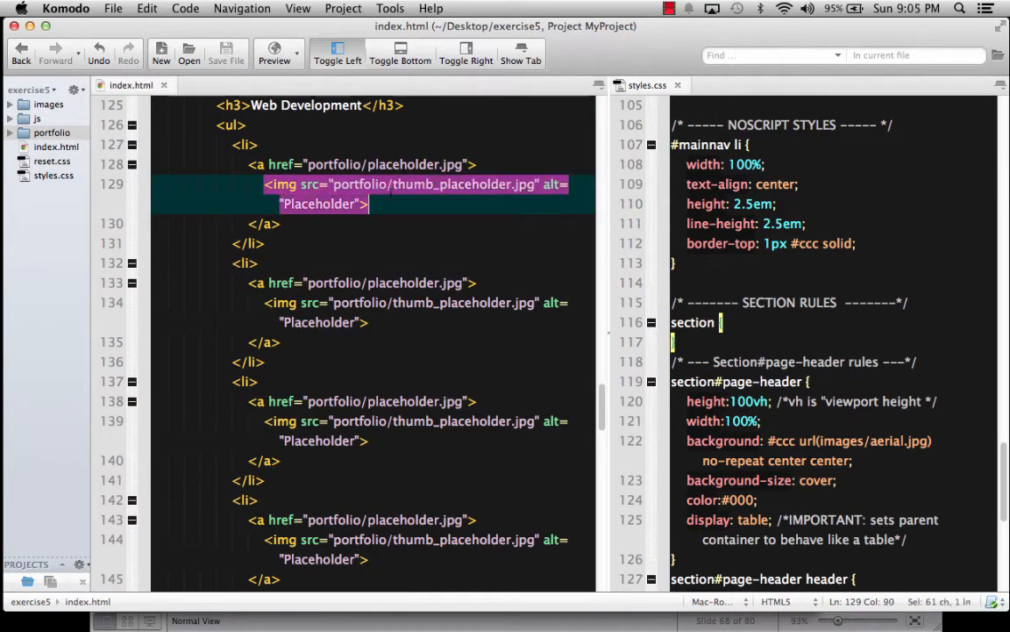
mouse_move(338, 185)
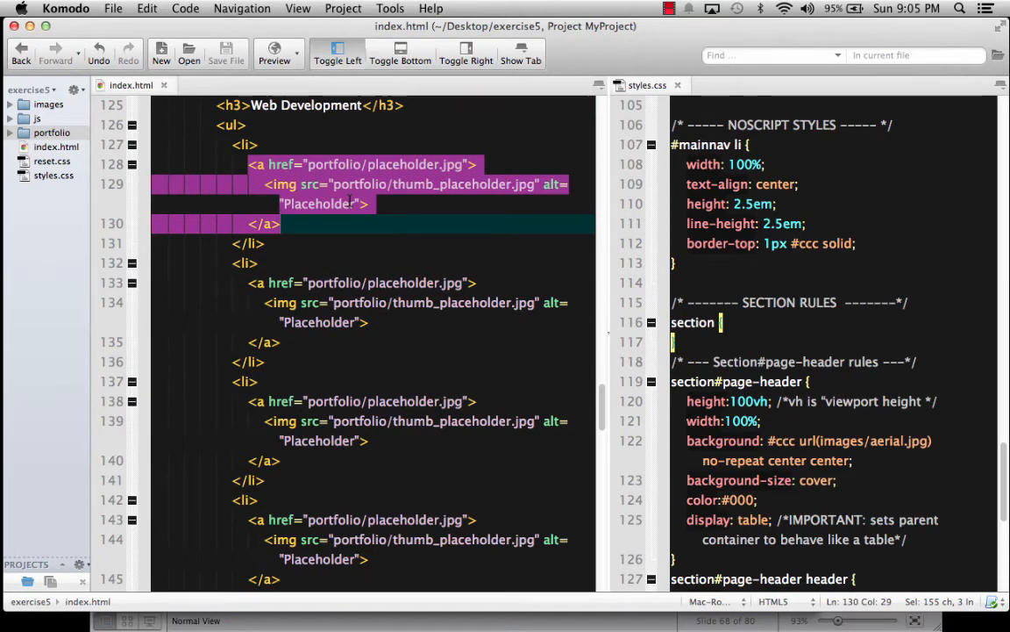
scroll("down", 3)
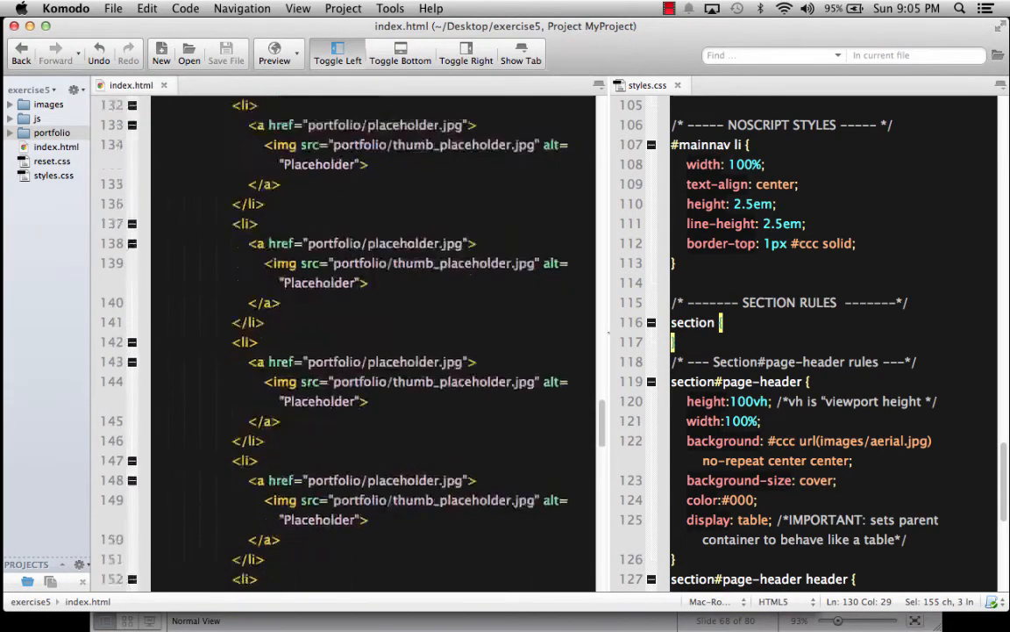
scroll("down", 3)
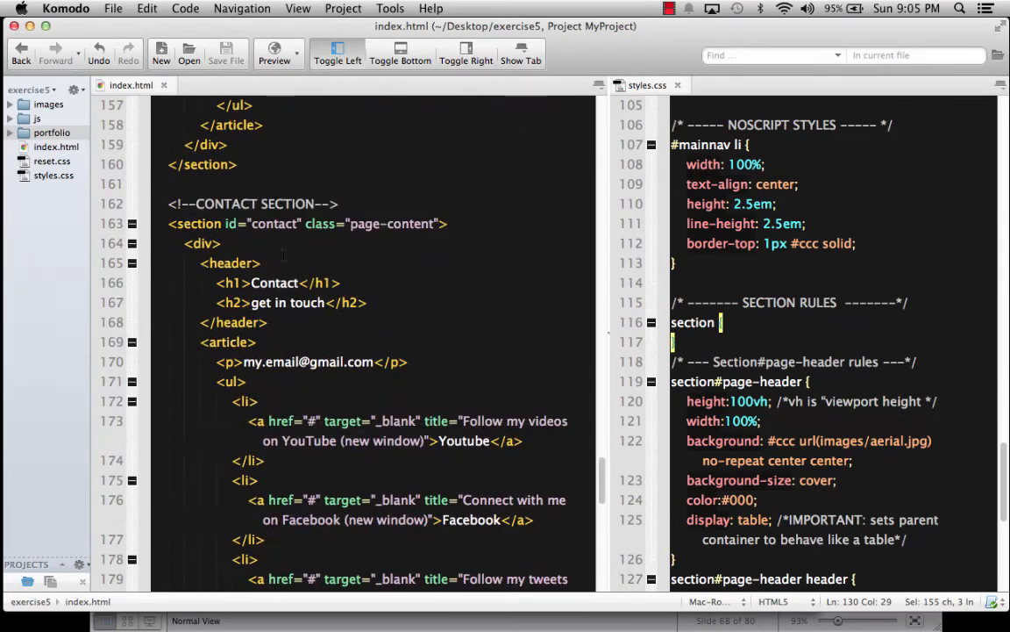
- Review the contact section markup, highlighting its placeholder # link address
scroll("down", 3)
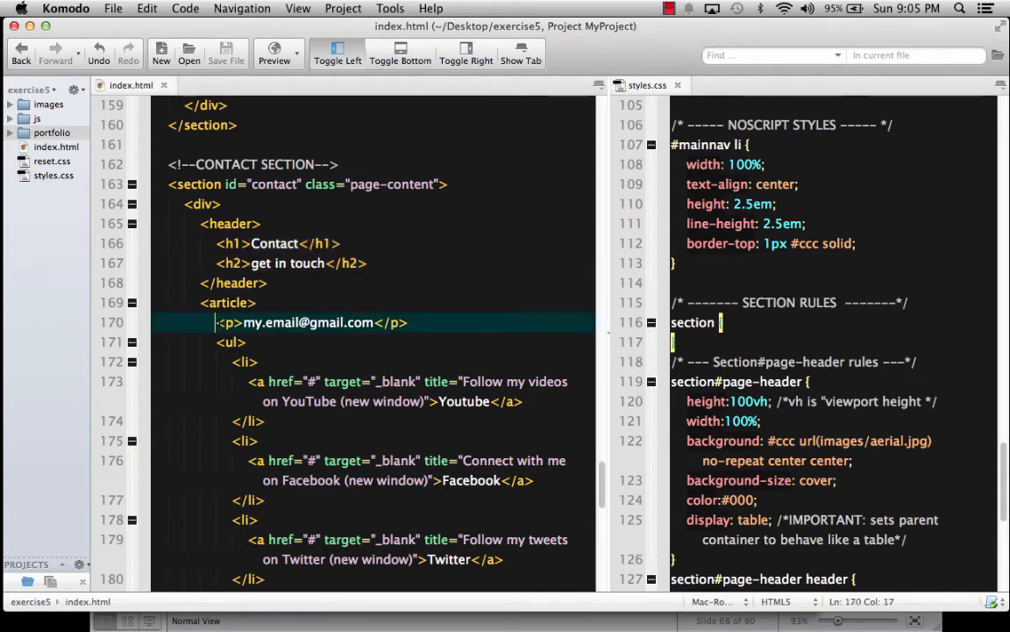
left_click_drag(216, 322, 408, 322)
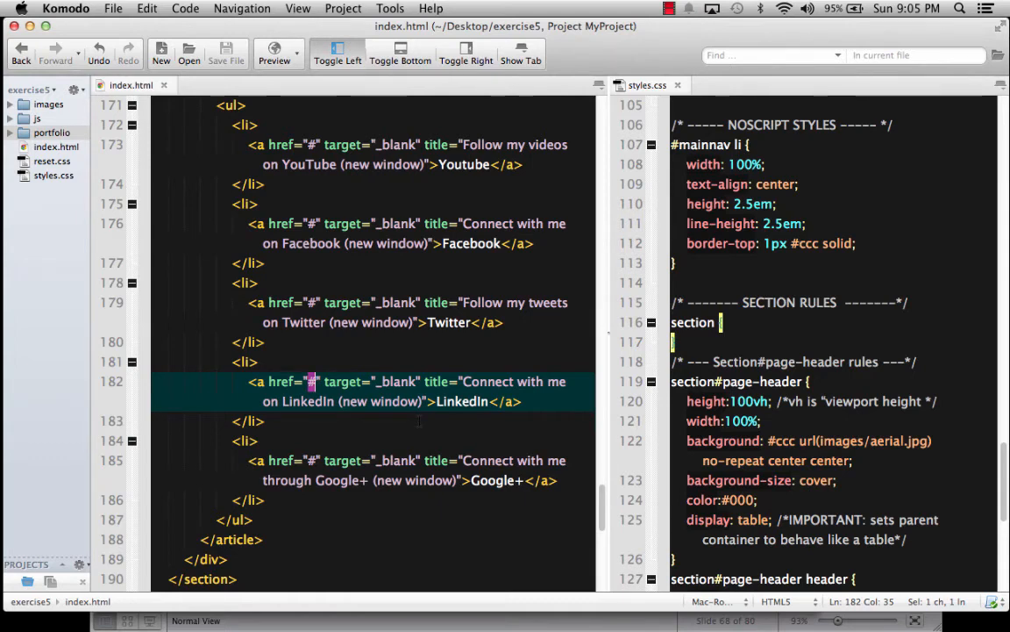
scroll("down", 3)
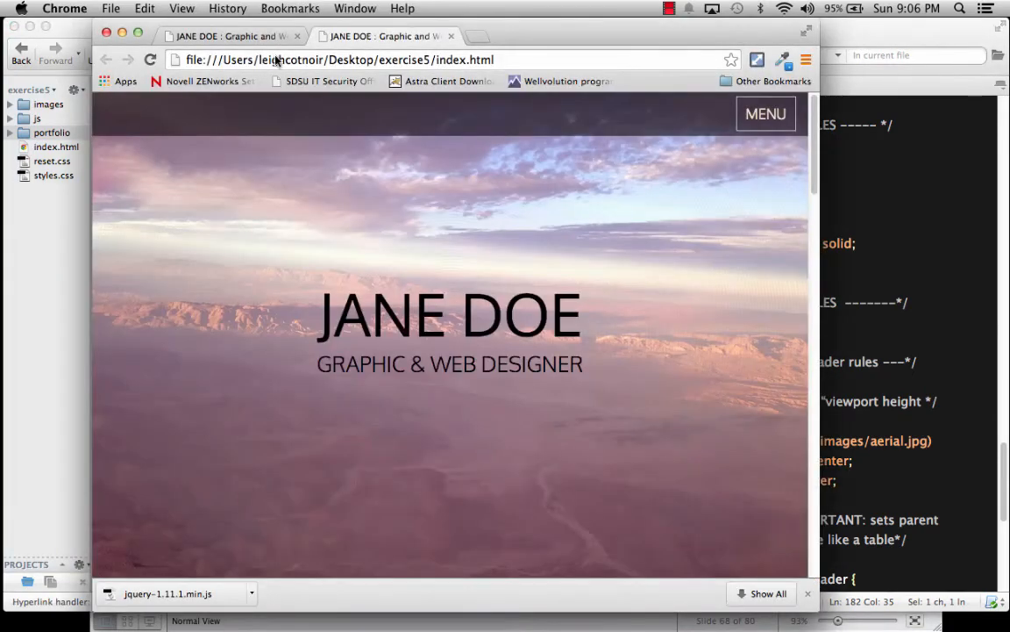
- Scroll the local résumé preview down through to the Contact links
scroll("down", 3)
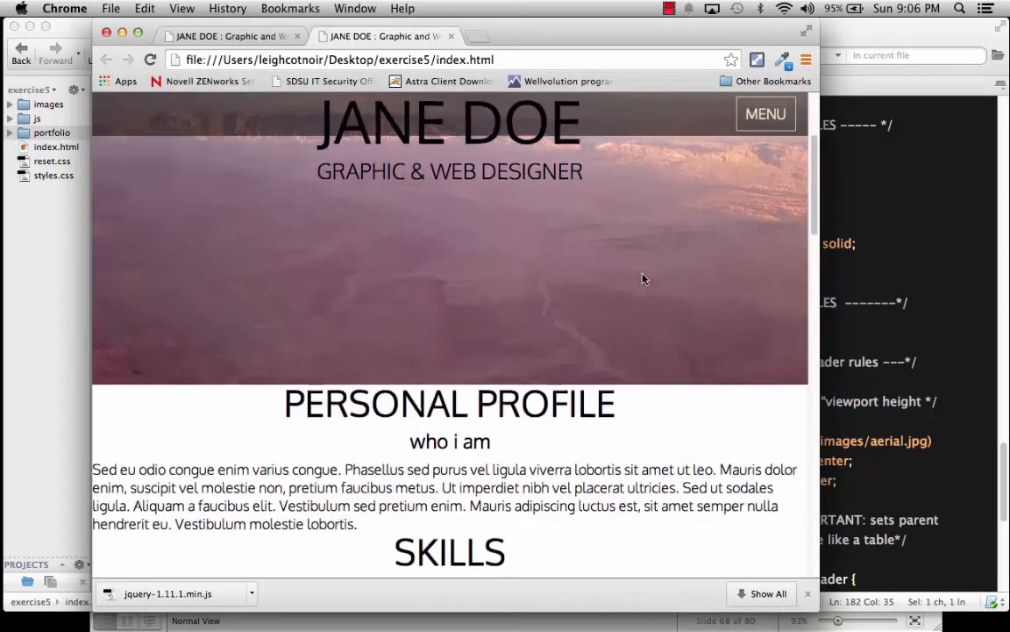
scroll("down", 3)
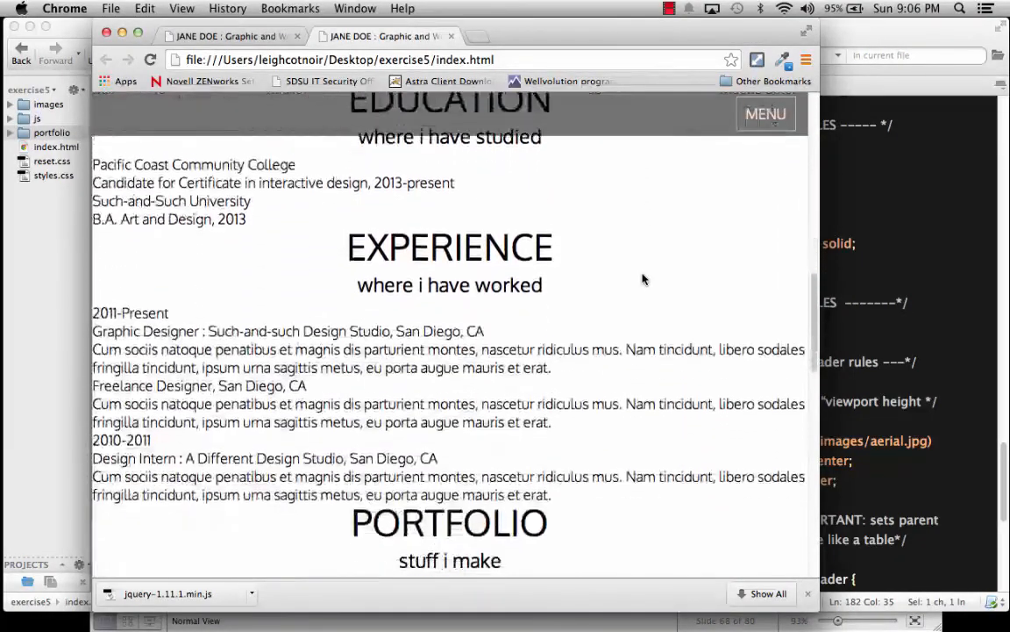
scroll("down", 3)
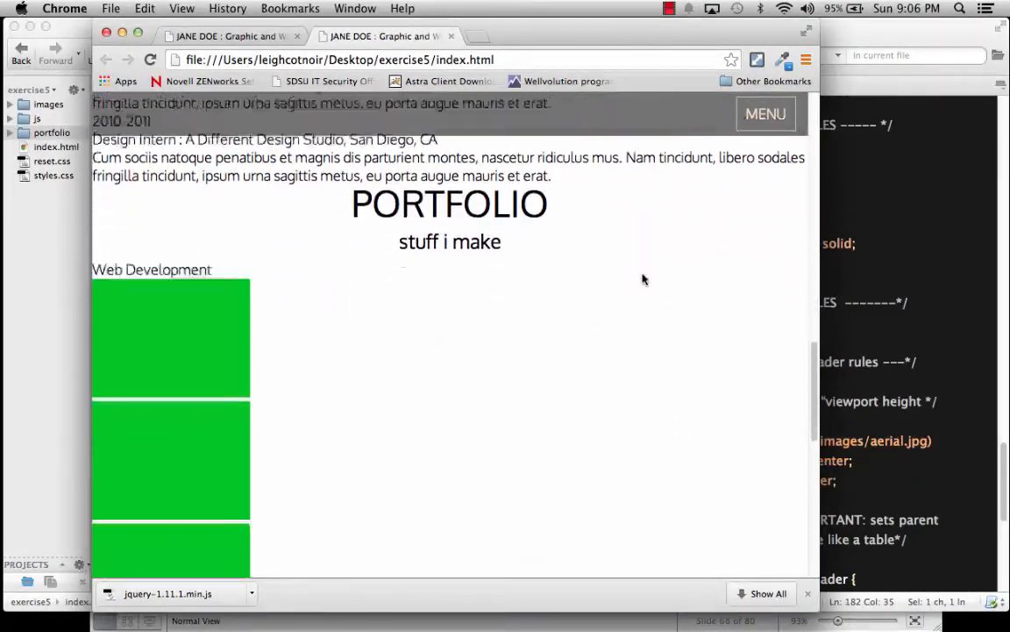
scroll("down", 3)
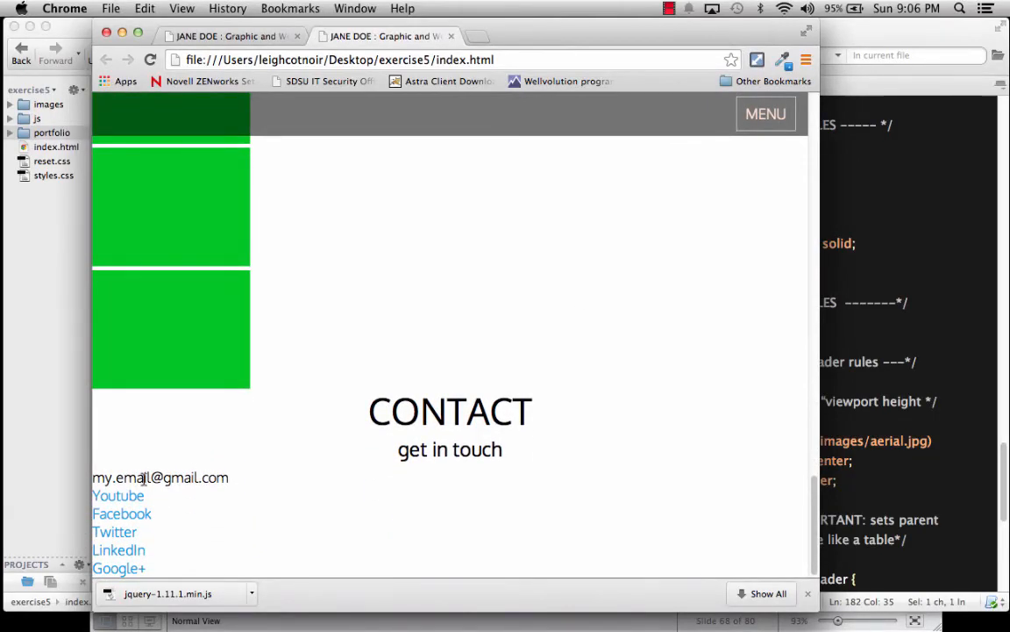
scroll("down", 3)
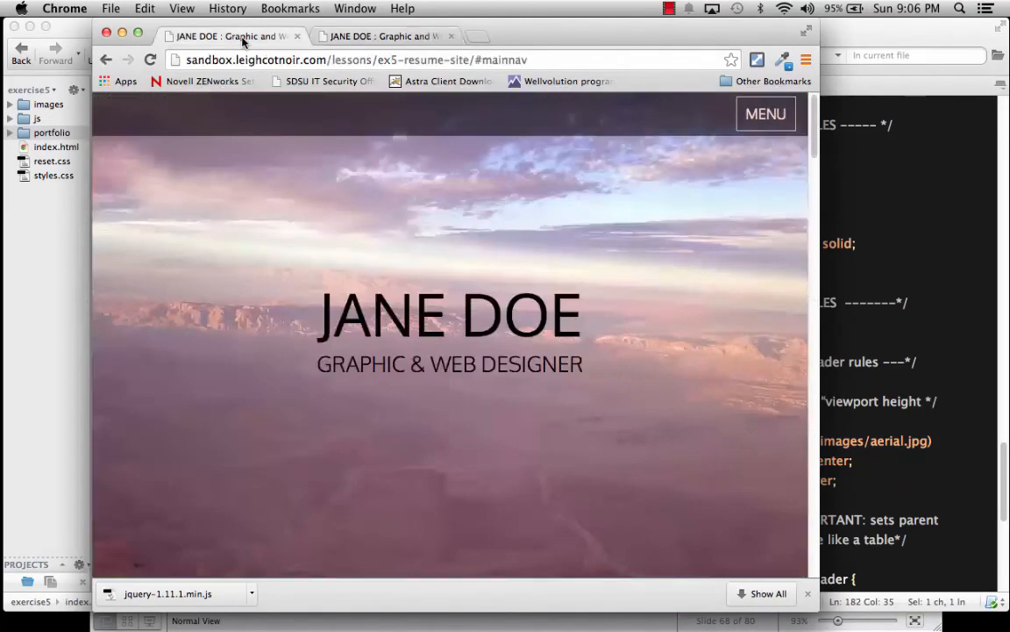
scroll("down", 3)
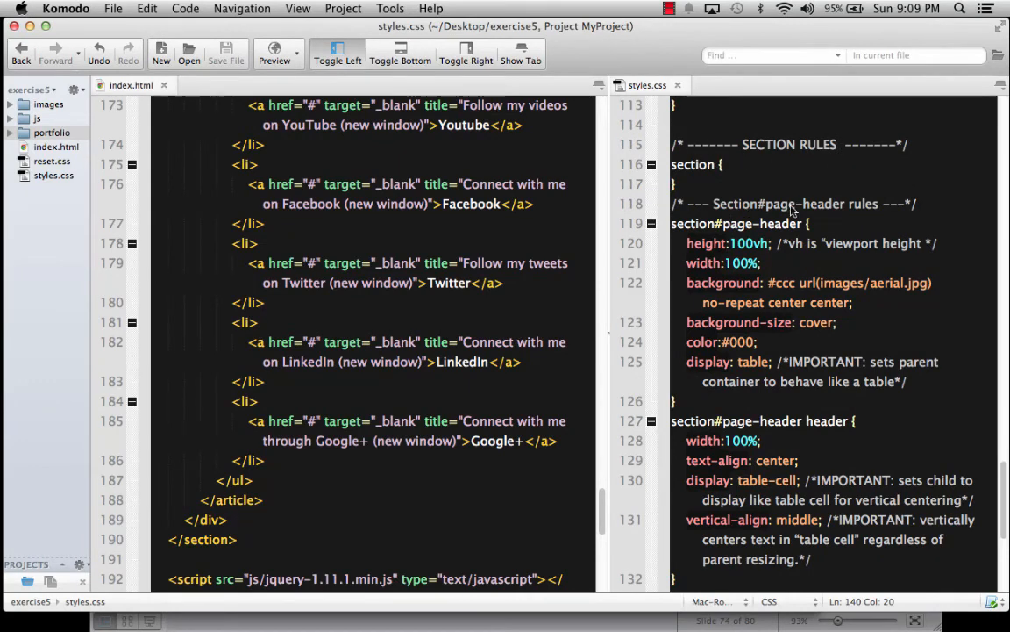
- Write the section.page-content div rule with width 85% and max-width 1024px, then preview index.html
scroll("down", 3)
type("max-width: 1024px;")
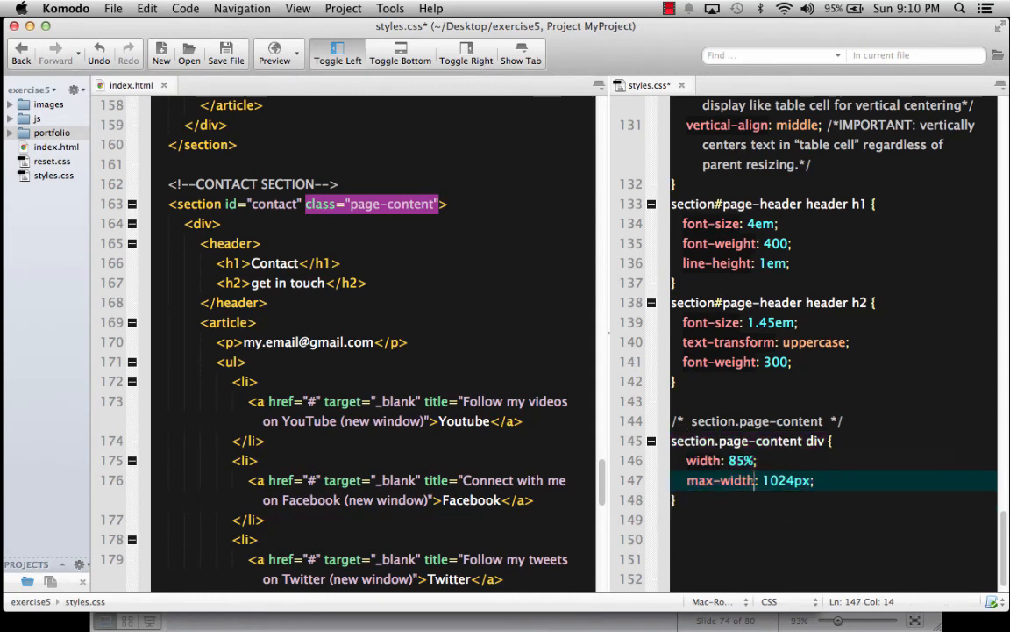
double_click(814, 441)
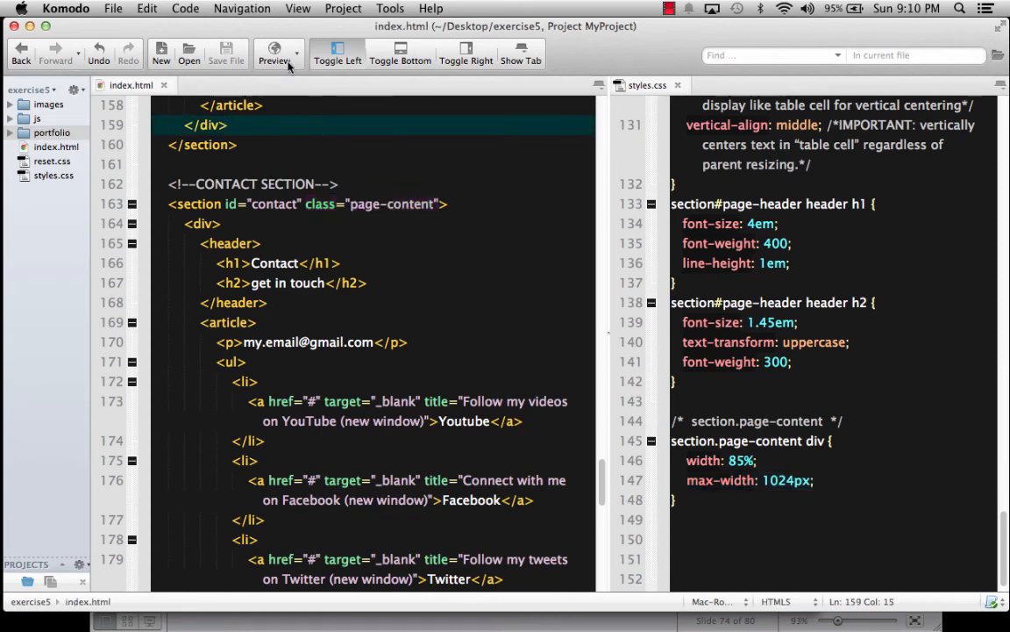
left_click(272, 51)
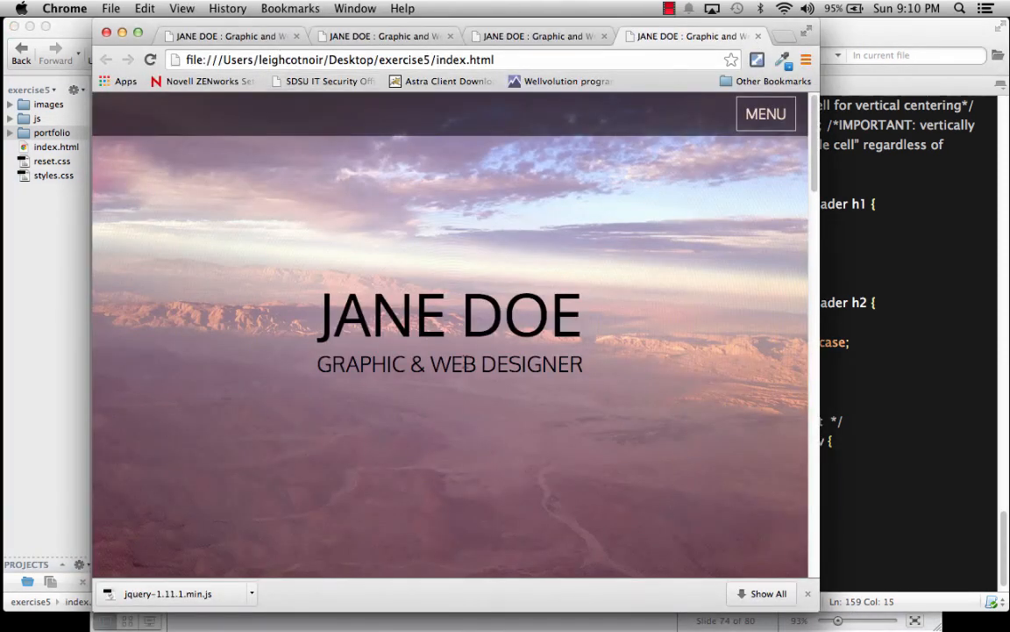
- Scroll the Chrome preview down to check the narrower Personal Profile, Skills and Education sections
scroll("down", 3)
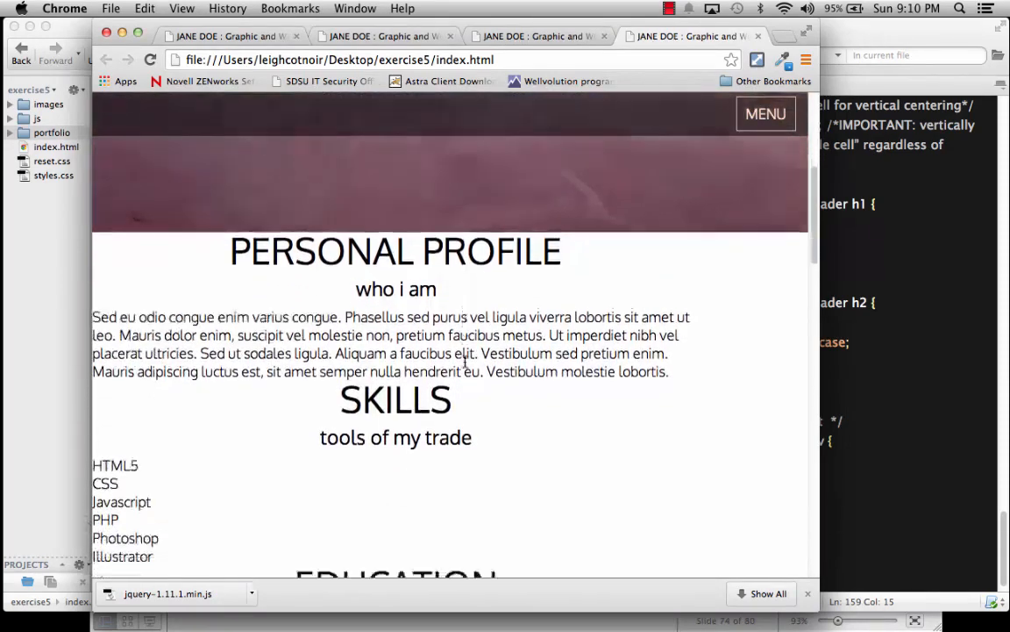
scroll("down", 3)
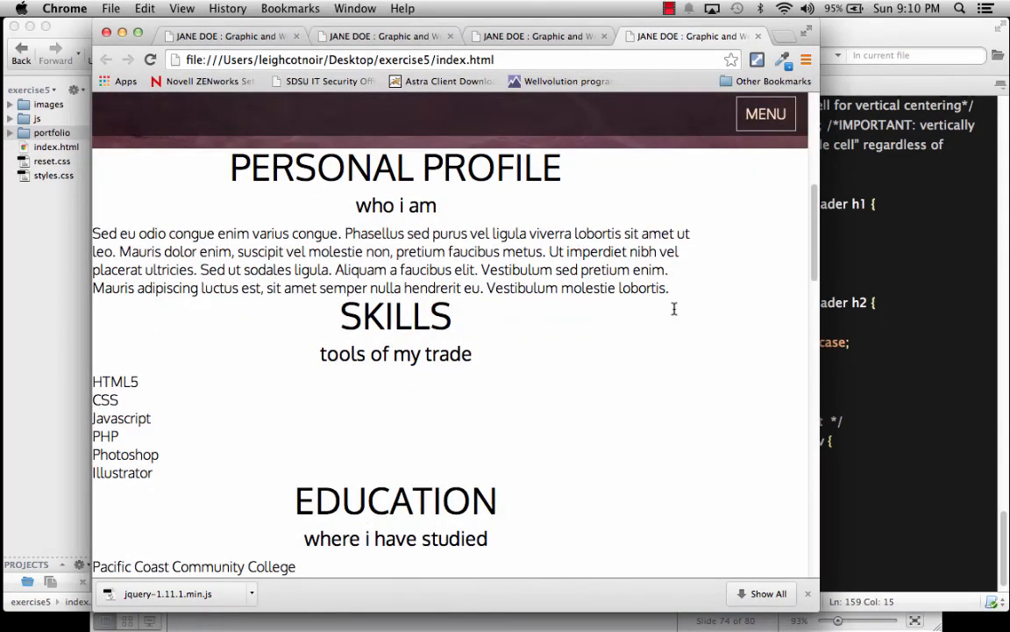
mouse_move(446, 188)
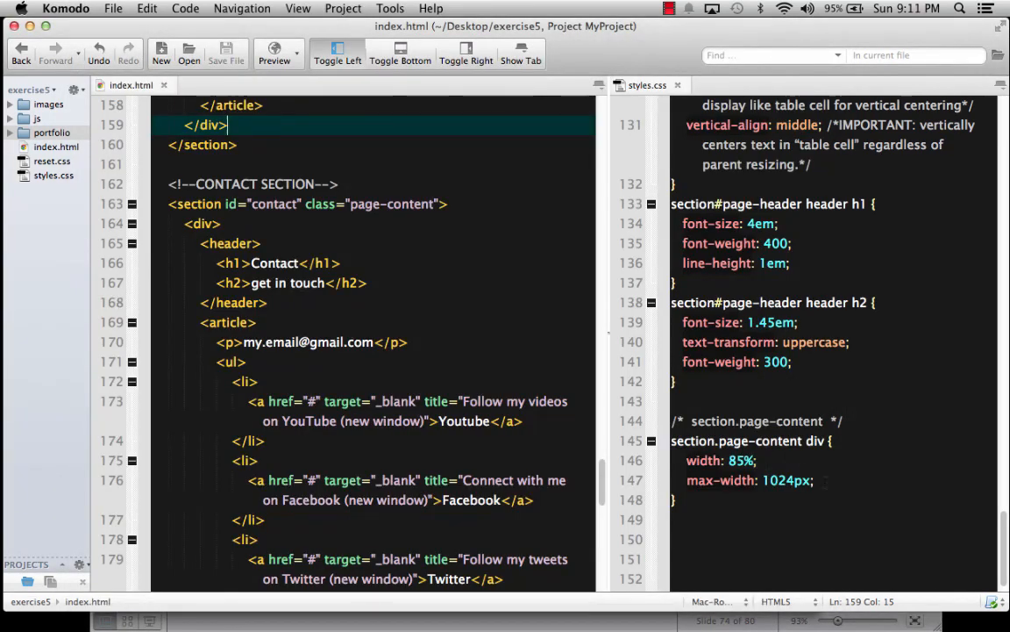
- Type 'margin: 3em auto' under max-width in the section.page-content div rule
type("margin:")
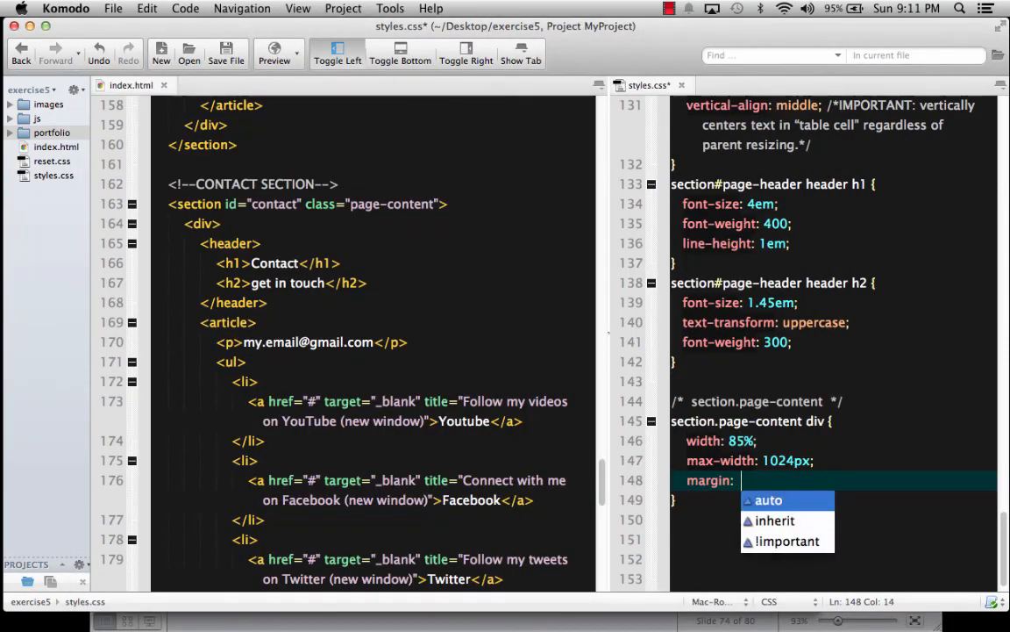
type("3em")
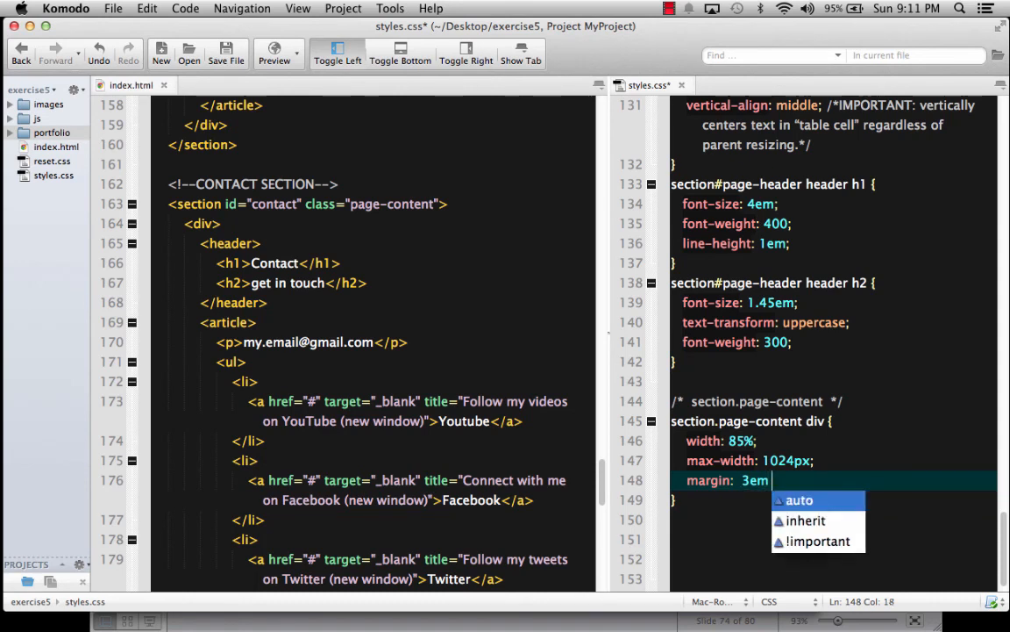
type("auto")
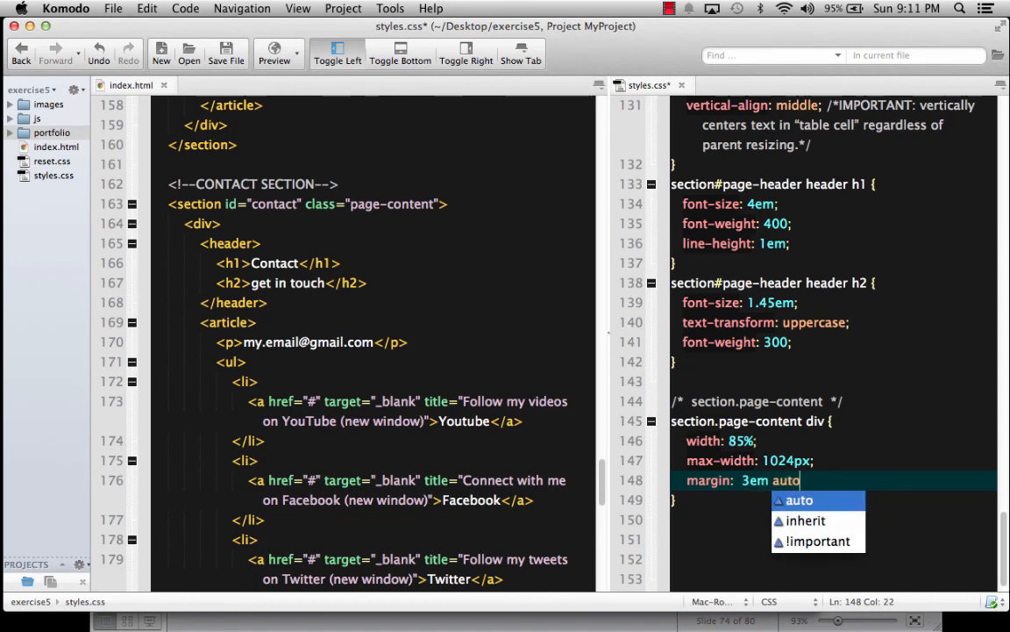